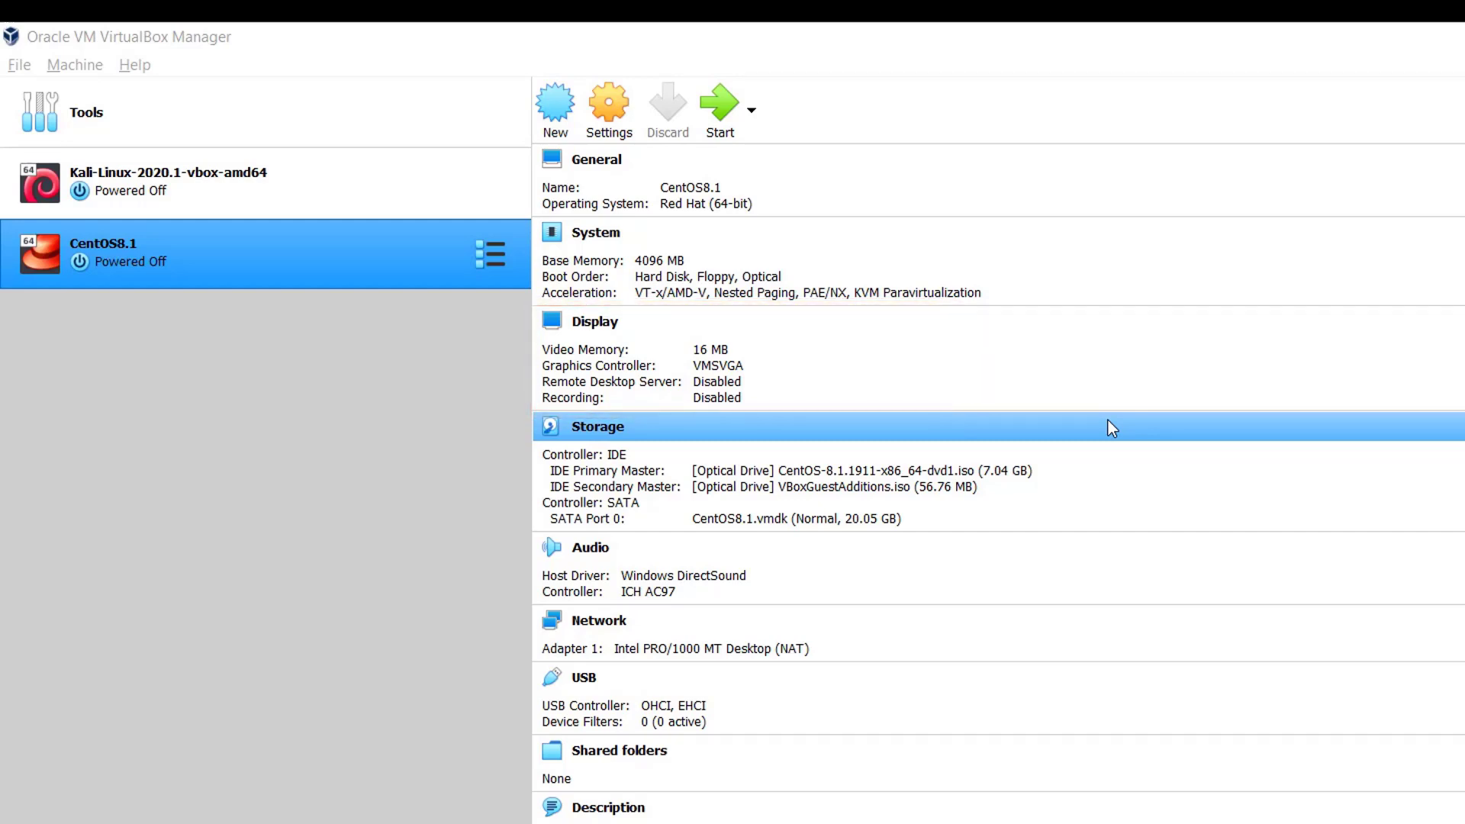
# Step: Set CentOS8.1's Display video memory to 128 MB and save the settings
pyautogui.click(609, 104)
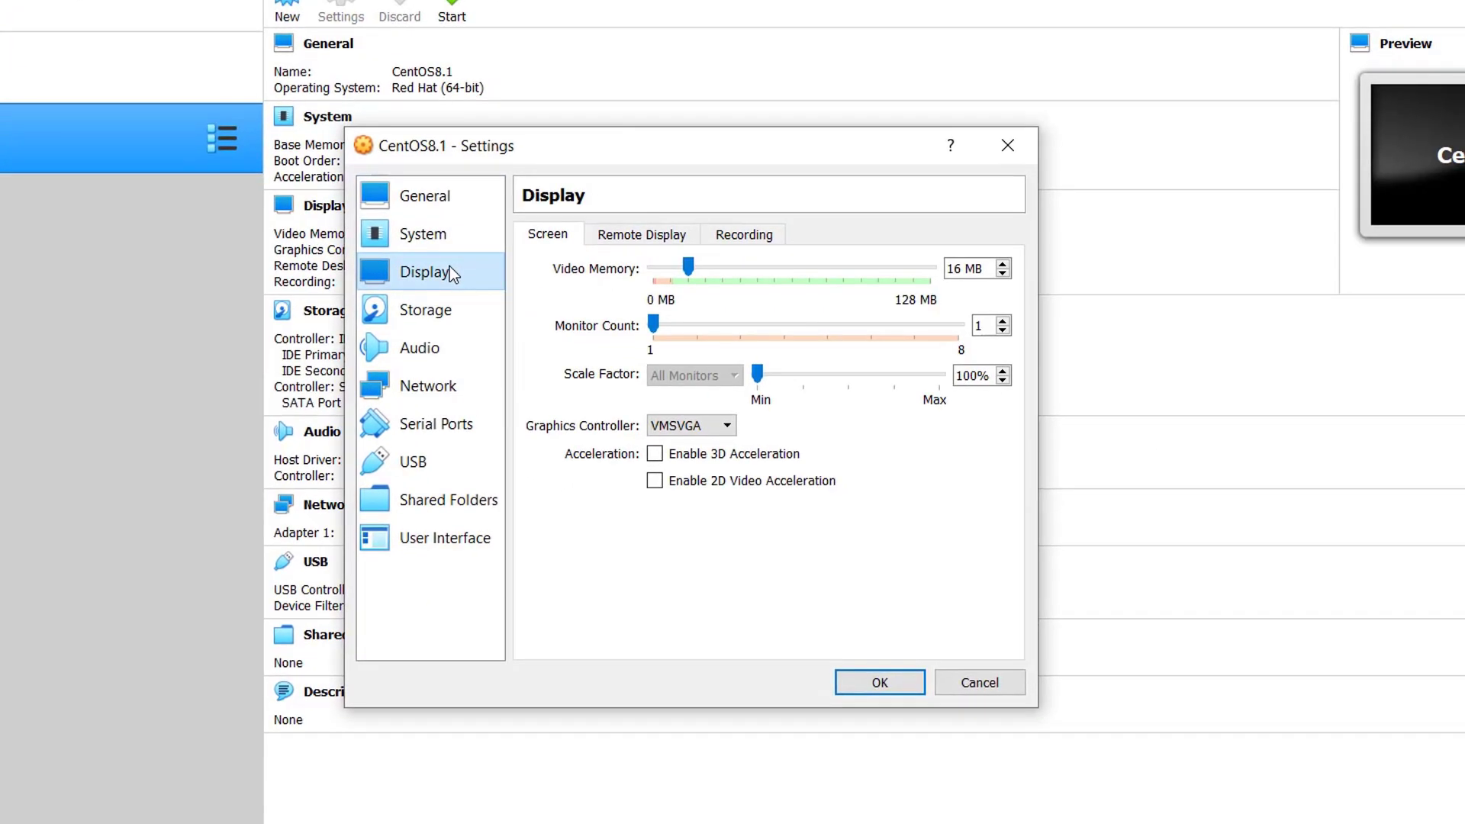
pyautogui.moveTo(691, 268); pyautogui.dragTo(1171, 165)
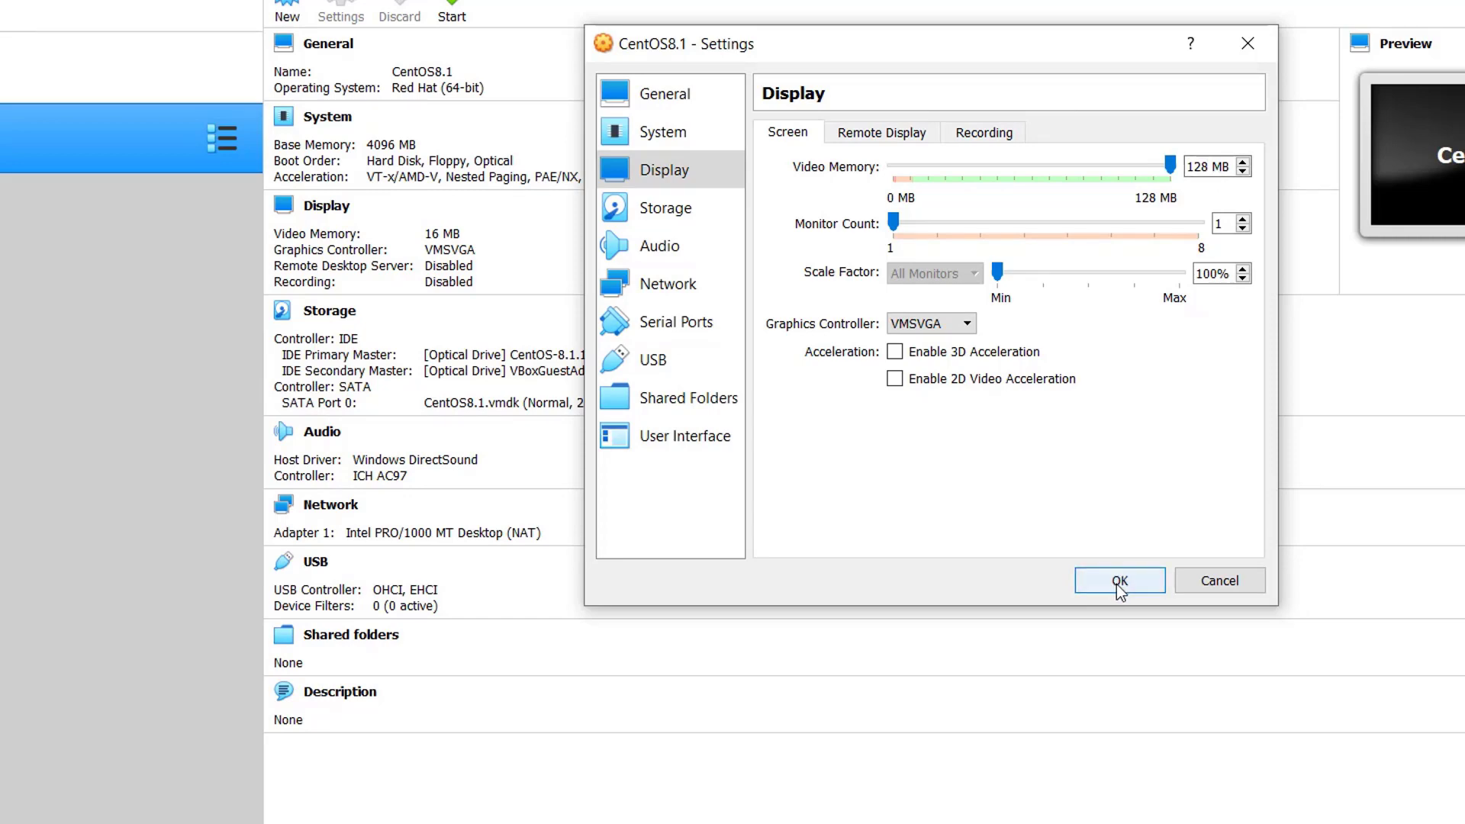
pyautogui.click(1121, 580)
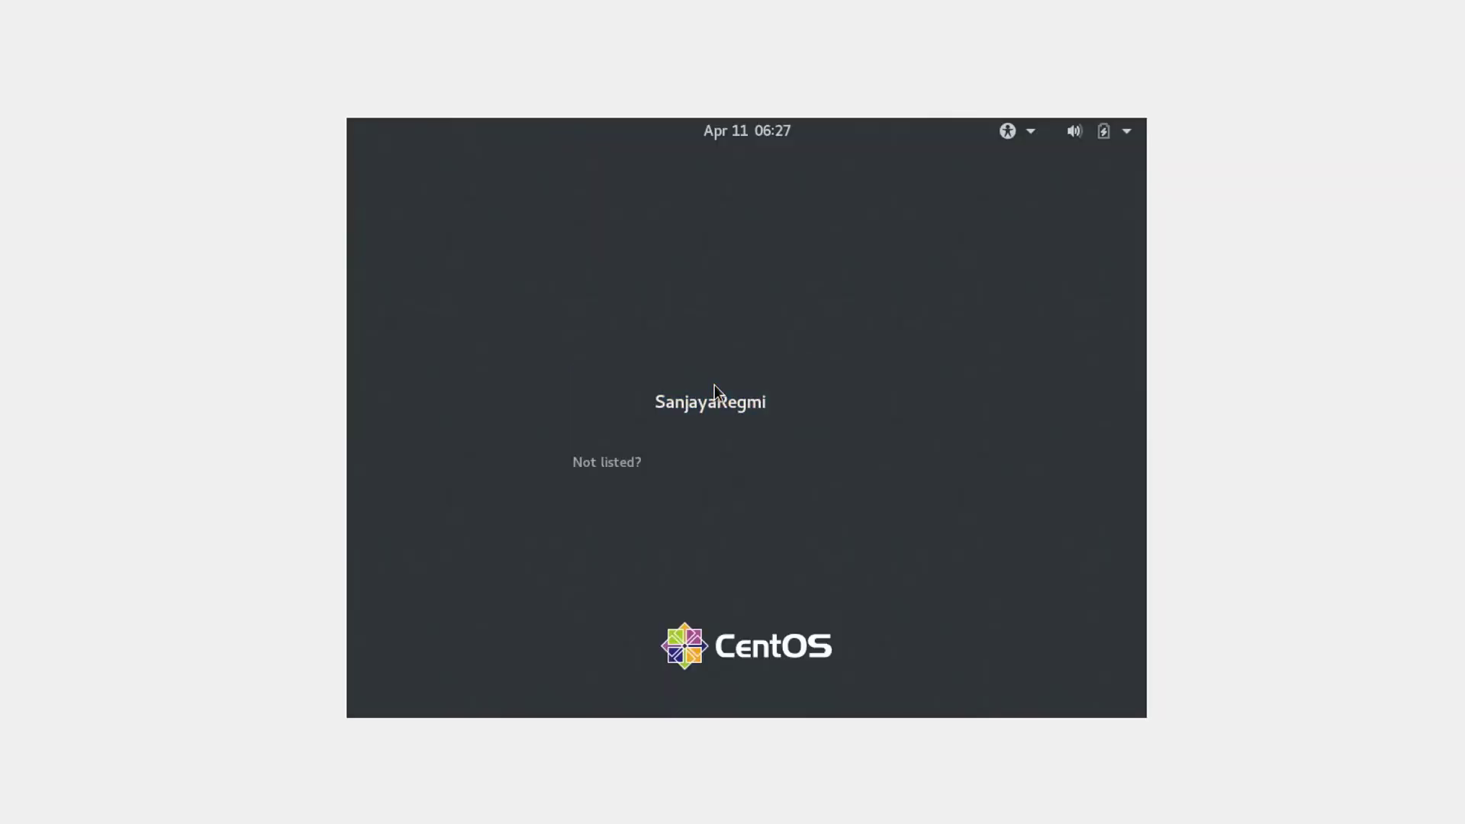
# Step: Choose the user account on the CentOS login screen to sign in
pyautogui.click(711, 402)
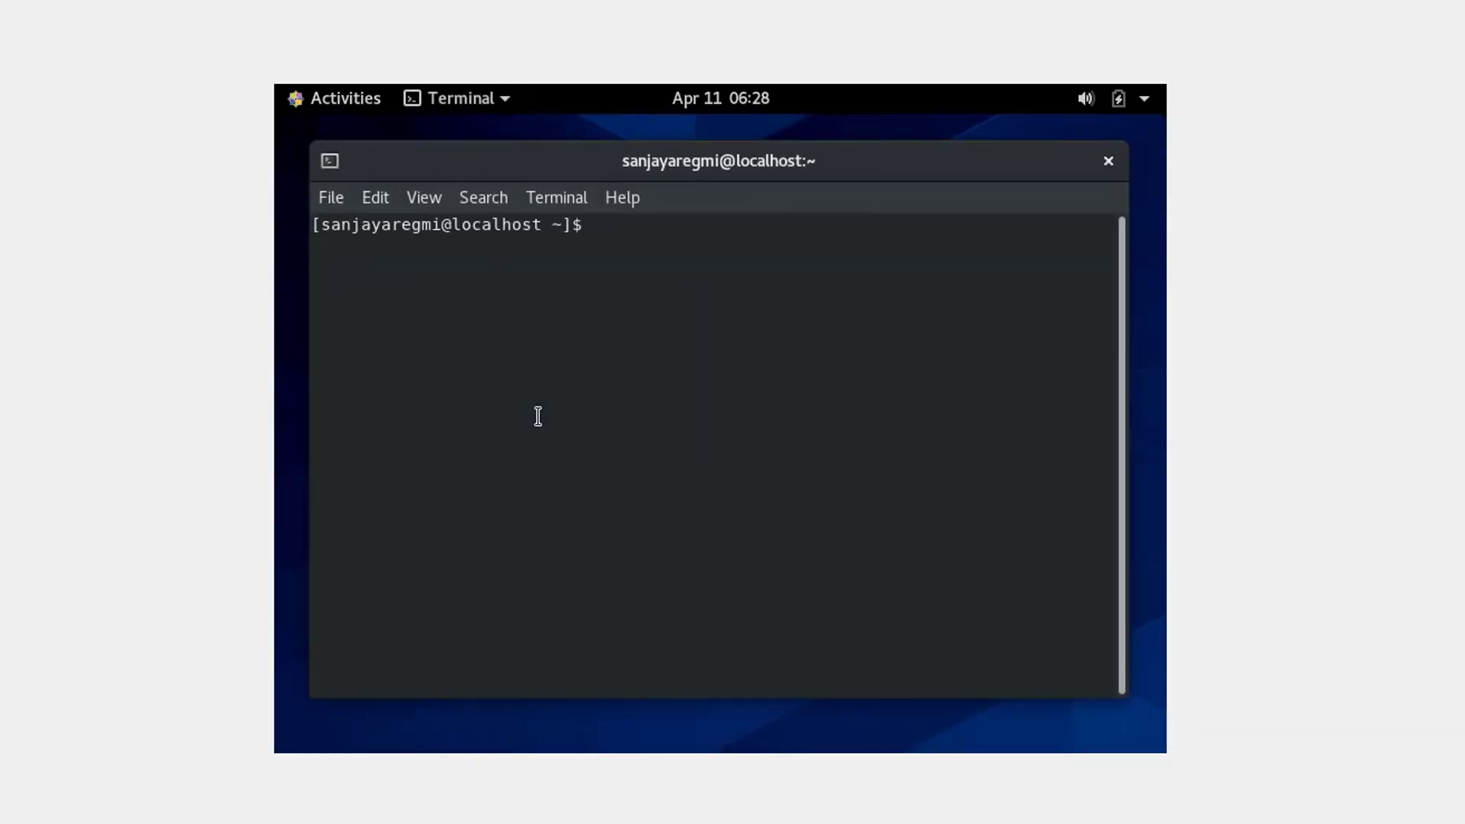
pyautogui.moveTo(540, 415)
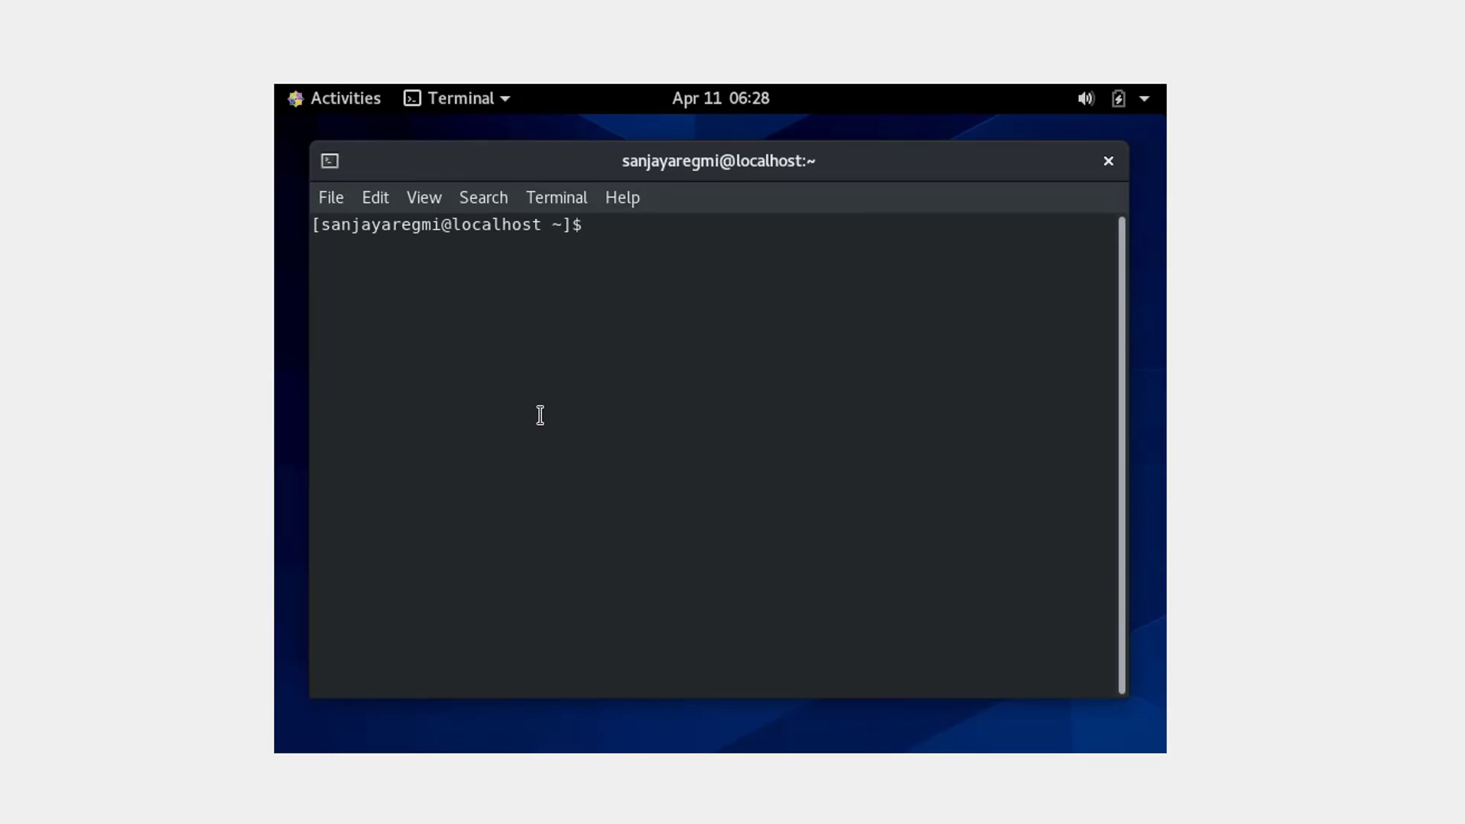
# Step: Run sudo yum -y install gcc with the sudo password; it fails on AppStream metadata
pyautogui.write('sudo')
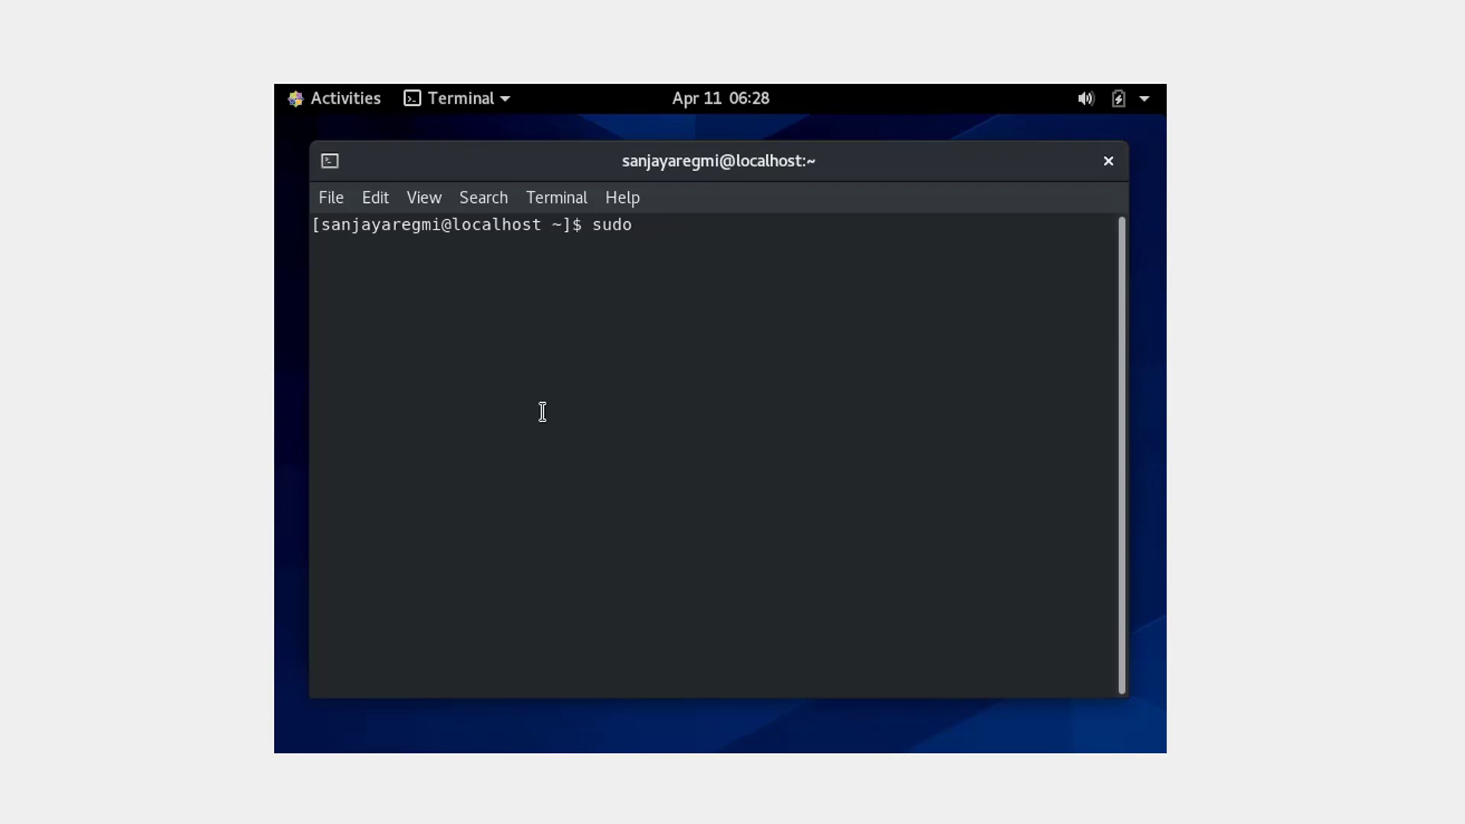
pyautogui.write('yum')
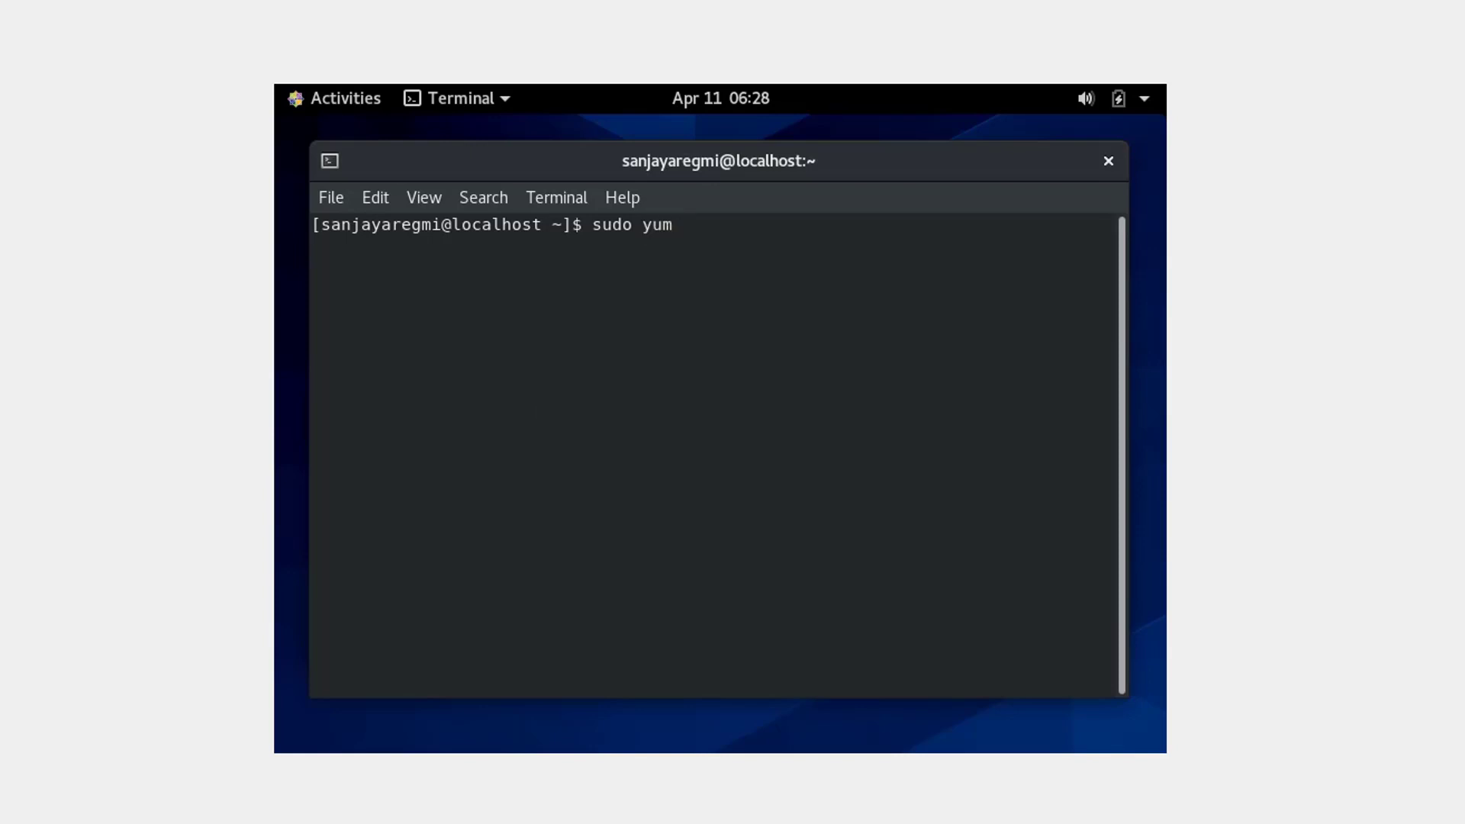
pyautogui.write('-y install gcc')
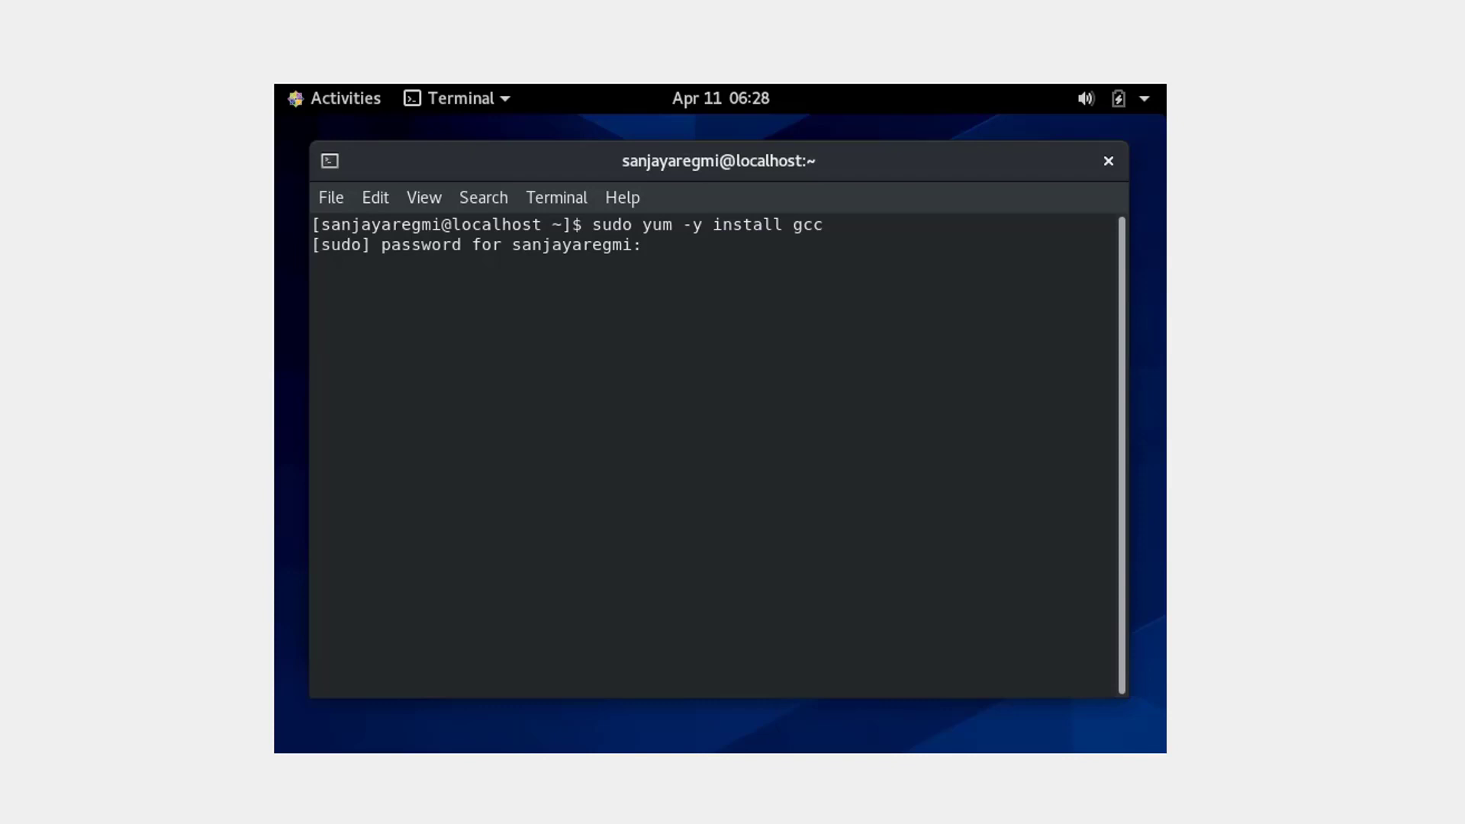
pyautogui.press('Enter')
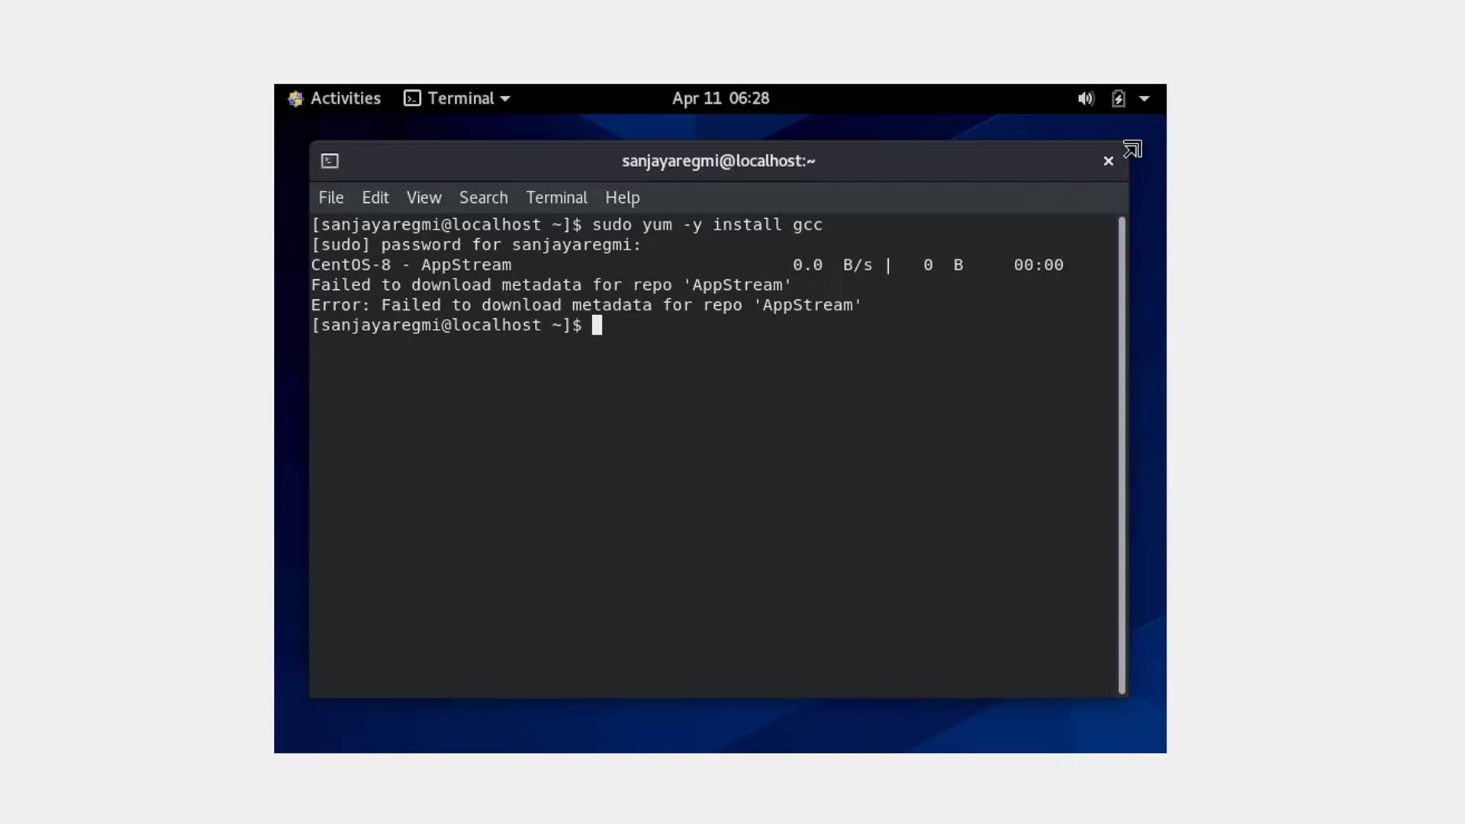
# Step: Reach the wired connection through the top-bar system menu to turn networking on
pyautogui.click(1145, 97)
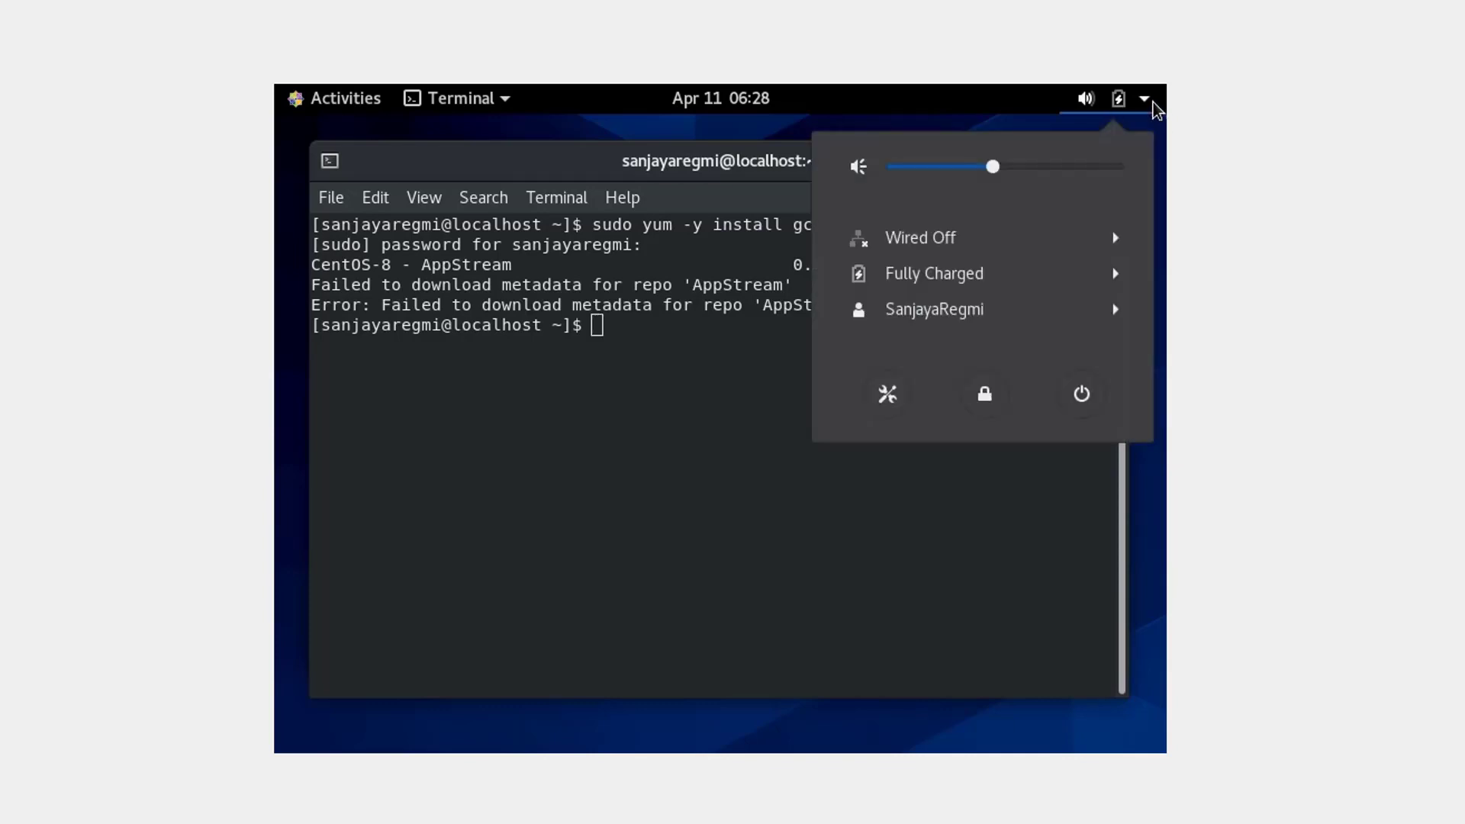
pyautogui.moveTo(1030, 243)
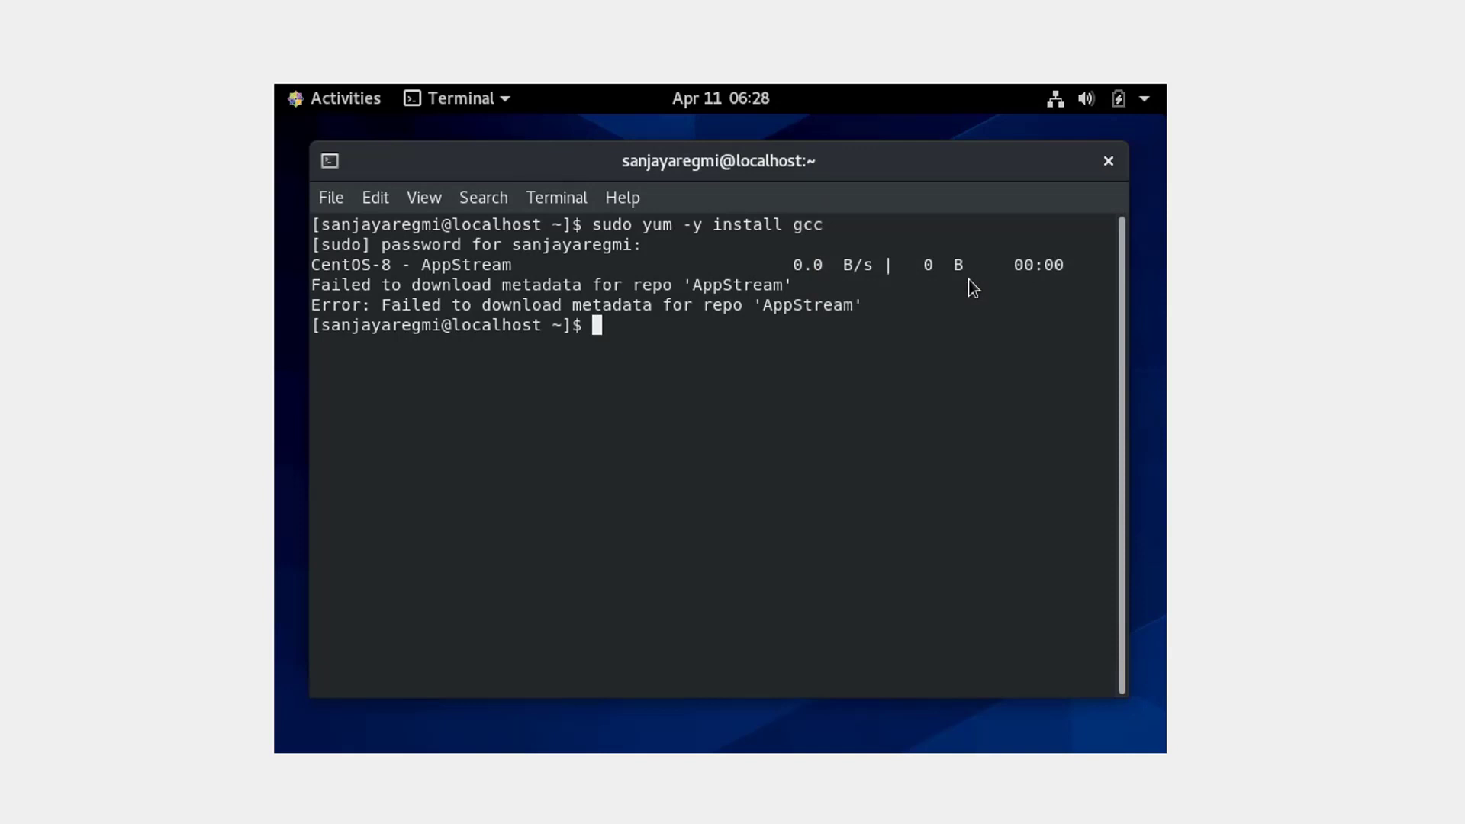
pyautogui.moveTo(917, 412)
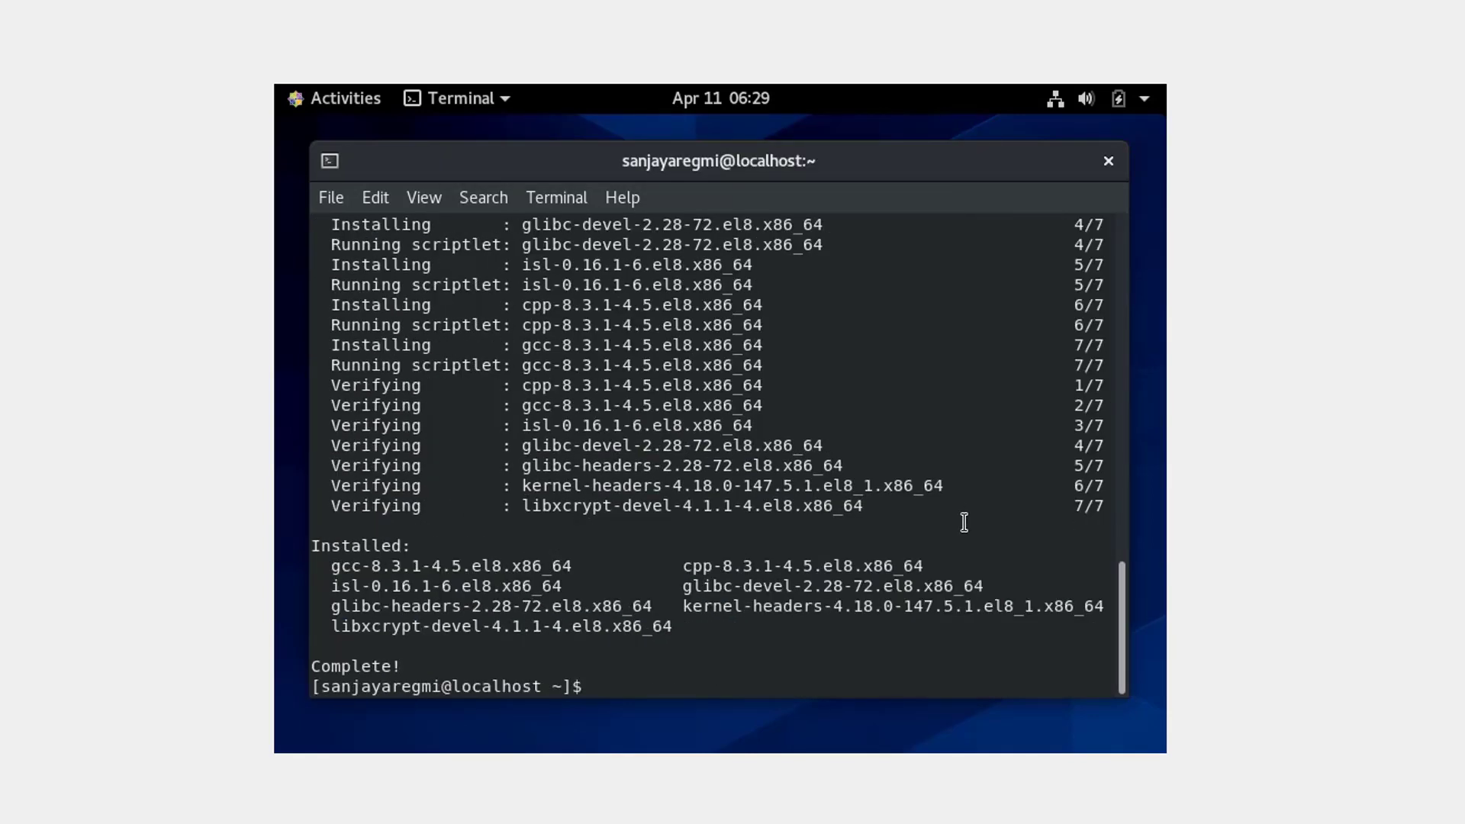
# Step: Run sudo yum install make perl and confirm with y to install the 113-package set
pyautogui.write('sudo')
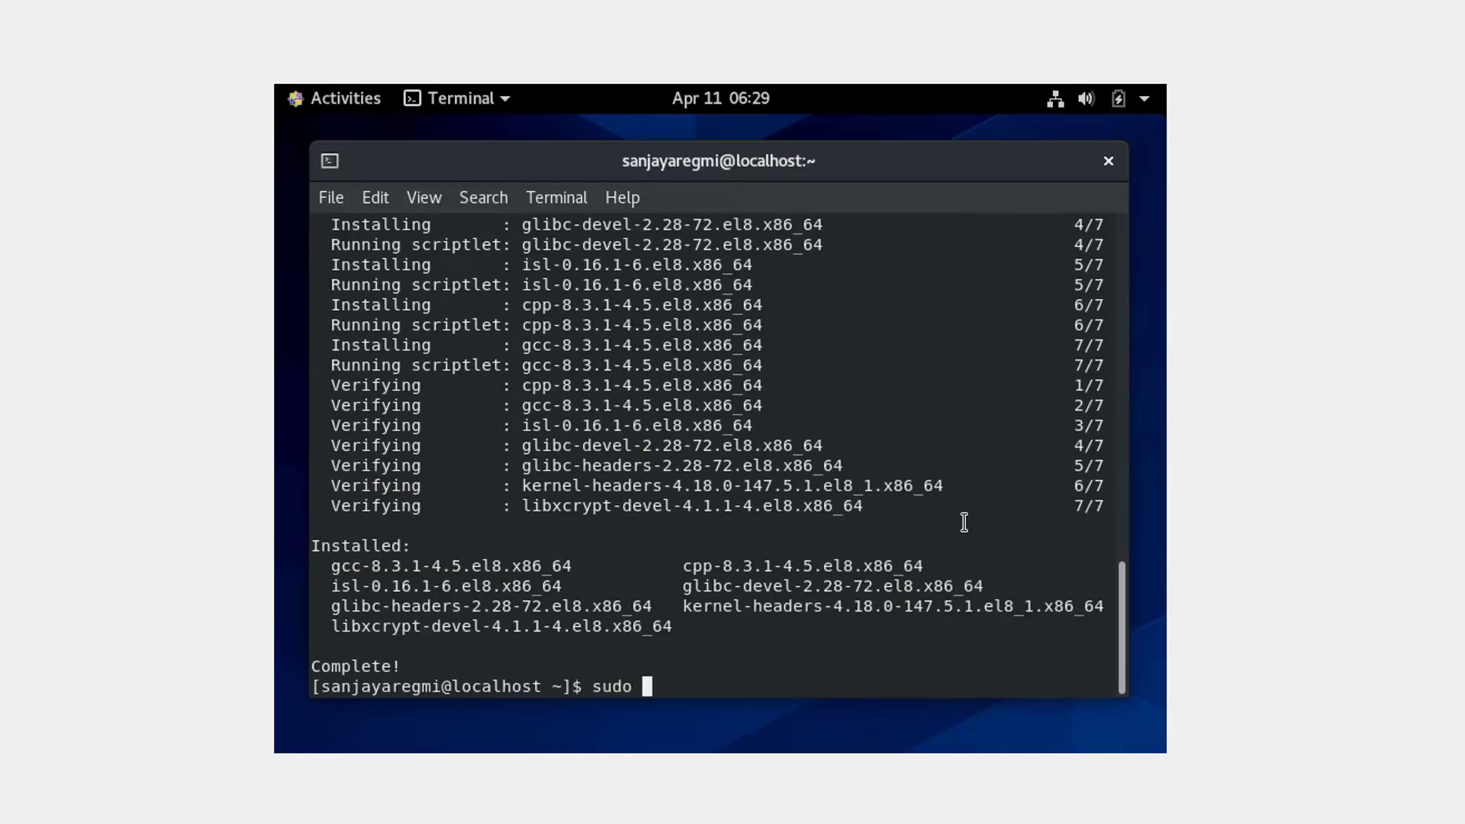
pyautogui.write('yum')
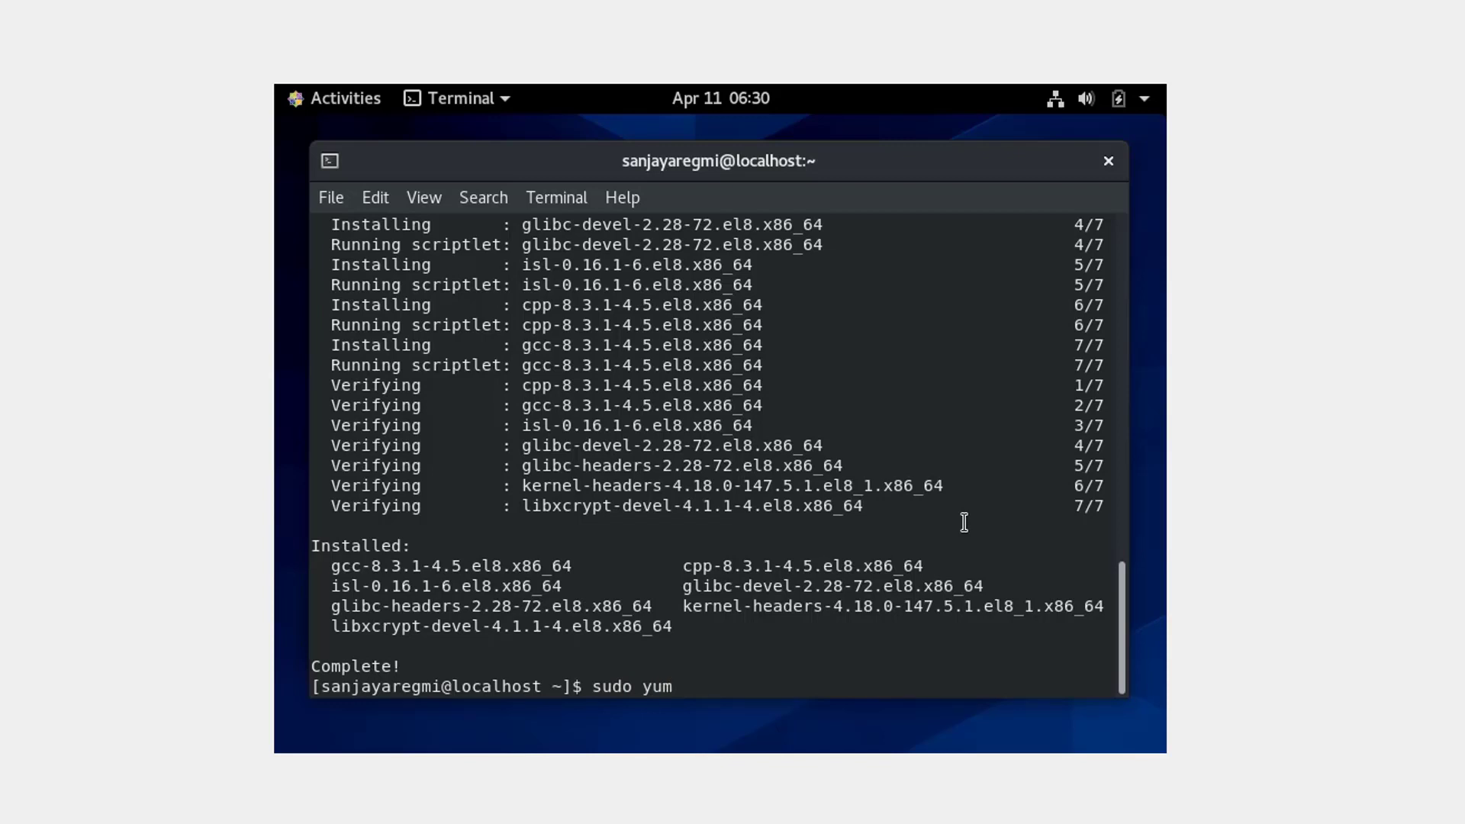
pyautogui.write('install')
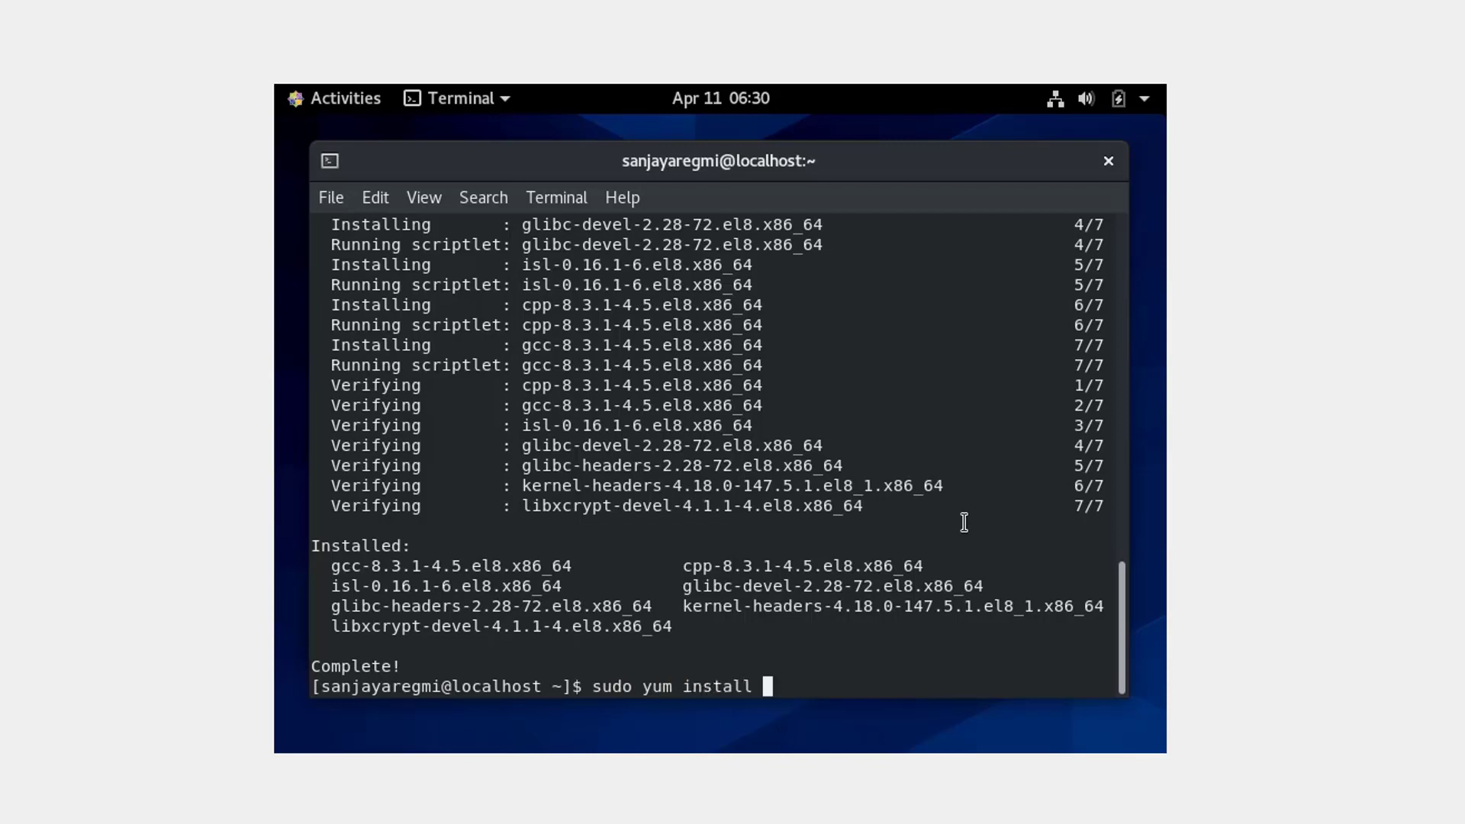
pyautogui.write('make perl')
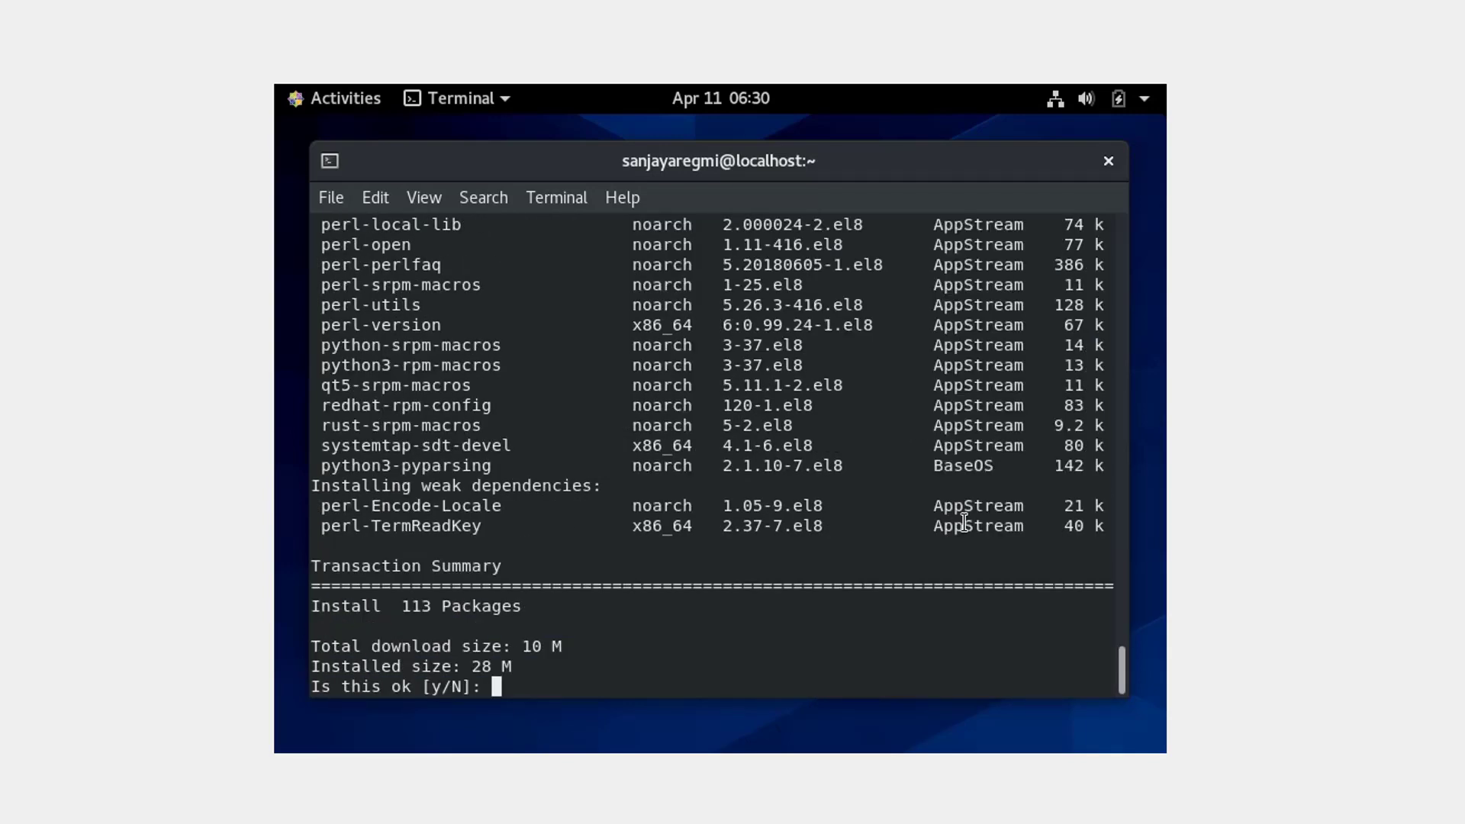
pyautogui.write('y')
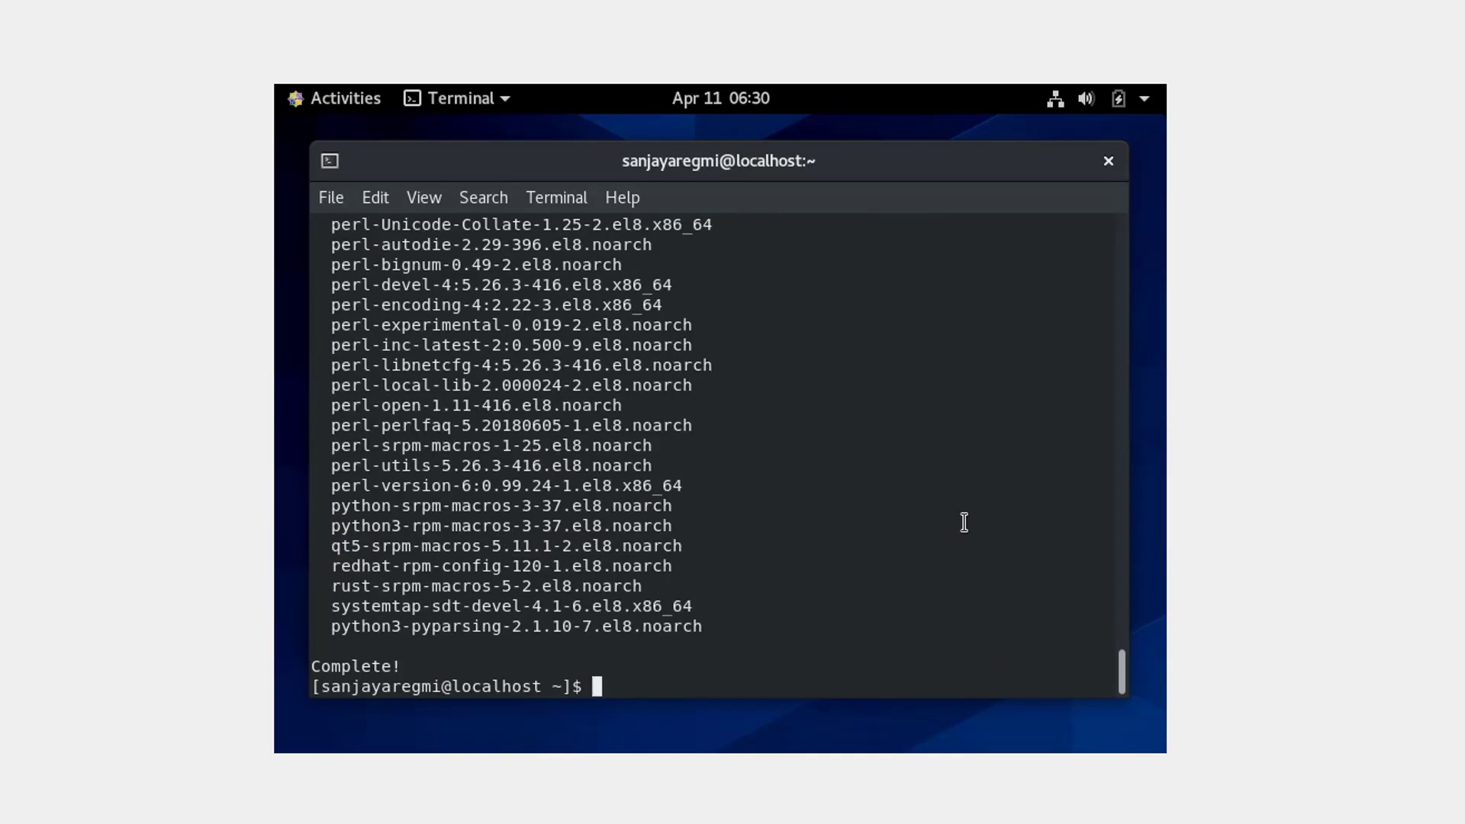
# Step: Run sudo yum -y install kernel-devel-$(uname -r) to install kernel-devel-4.18.0-147.el8.x86_64
pyautogui.write('sudo in')
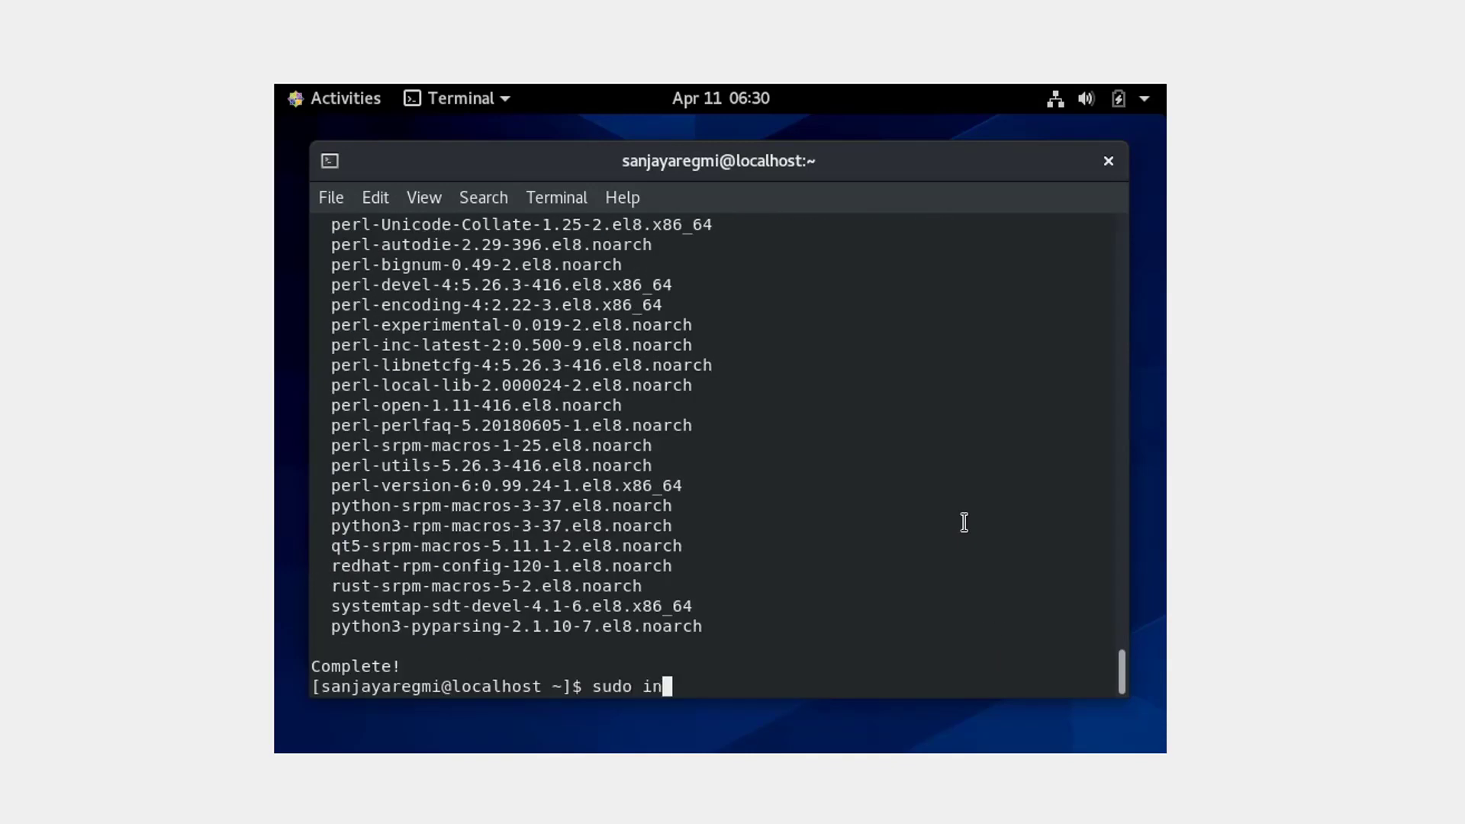
pyautogui.write('yum')
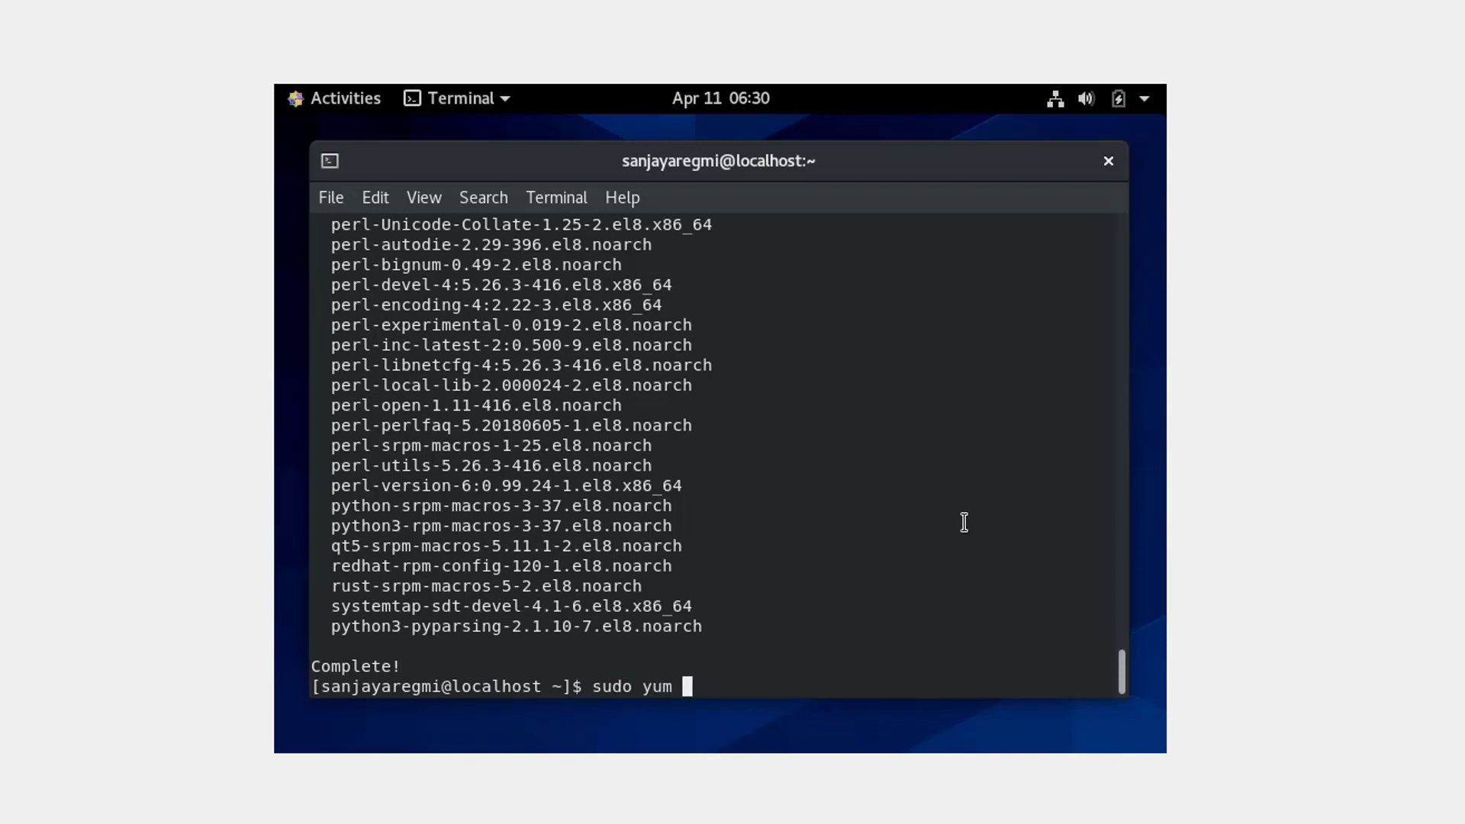
pyautogui.write('-y ins')
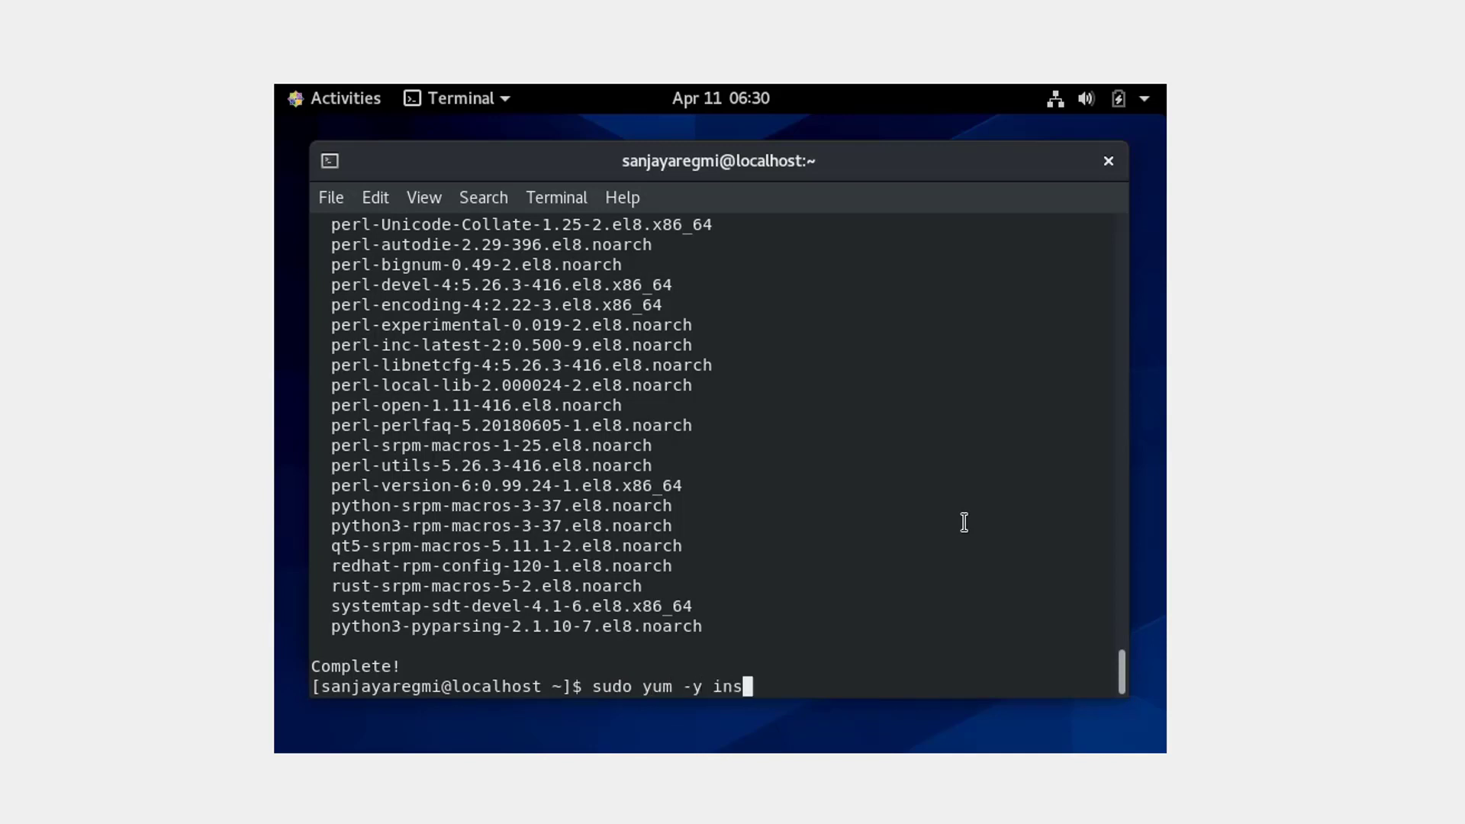
pyautogui.write('tall kernel')
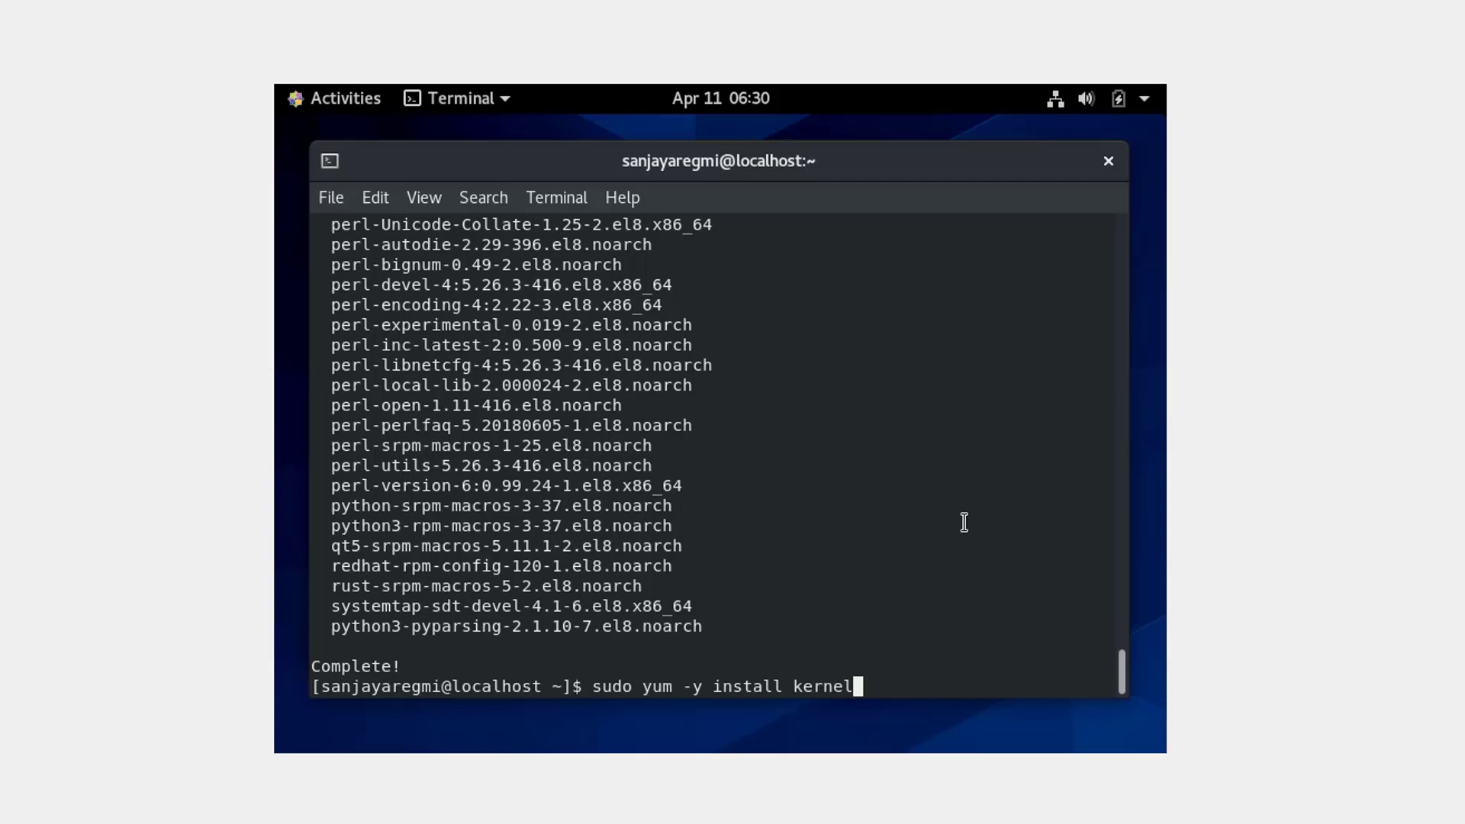
pyautogui.write('-devel')
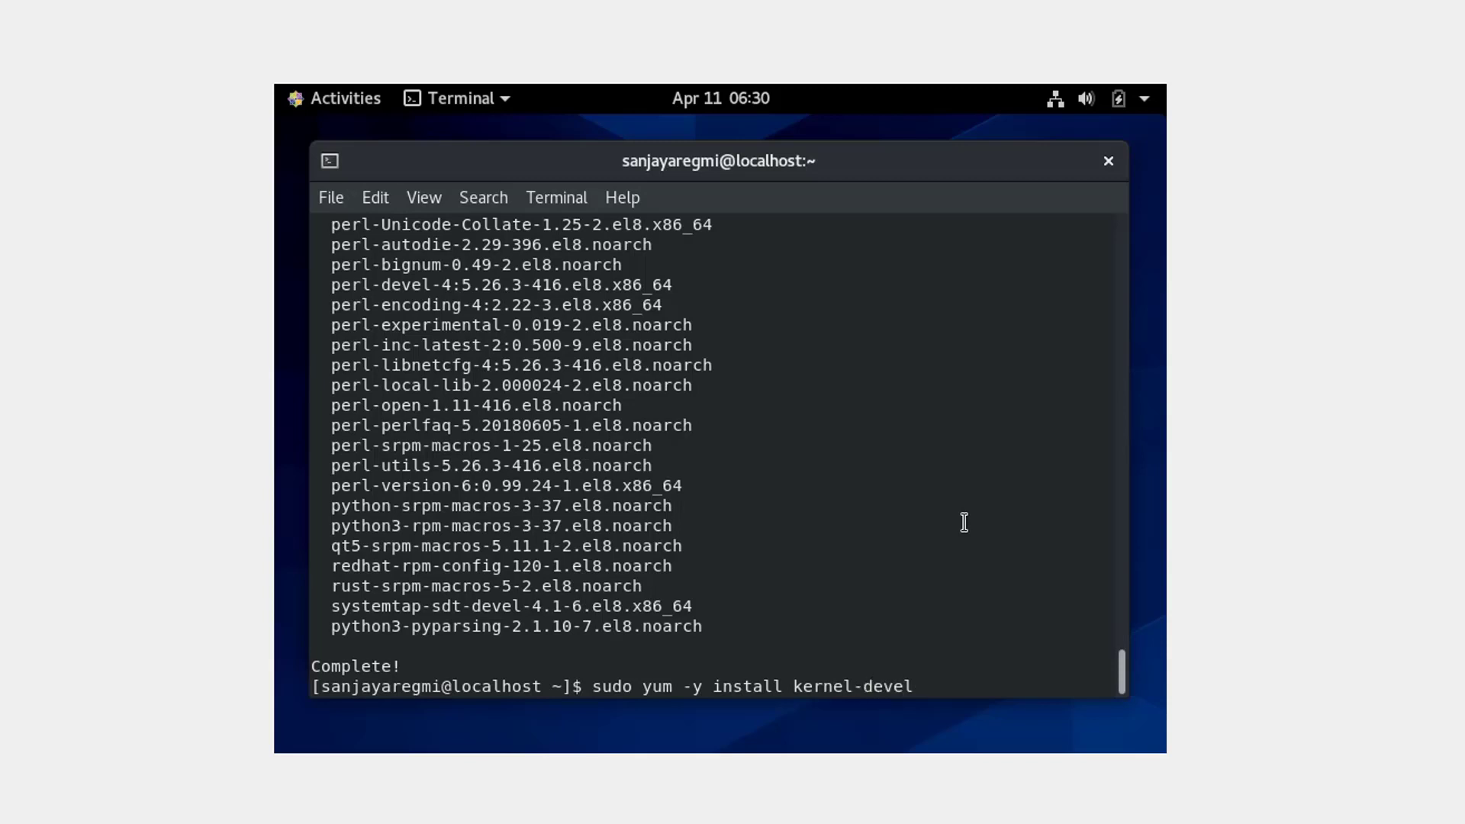
pyautogui.write('-$')
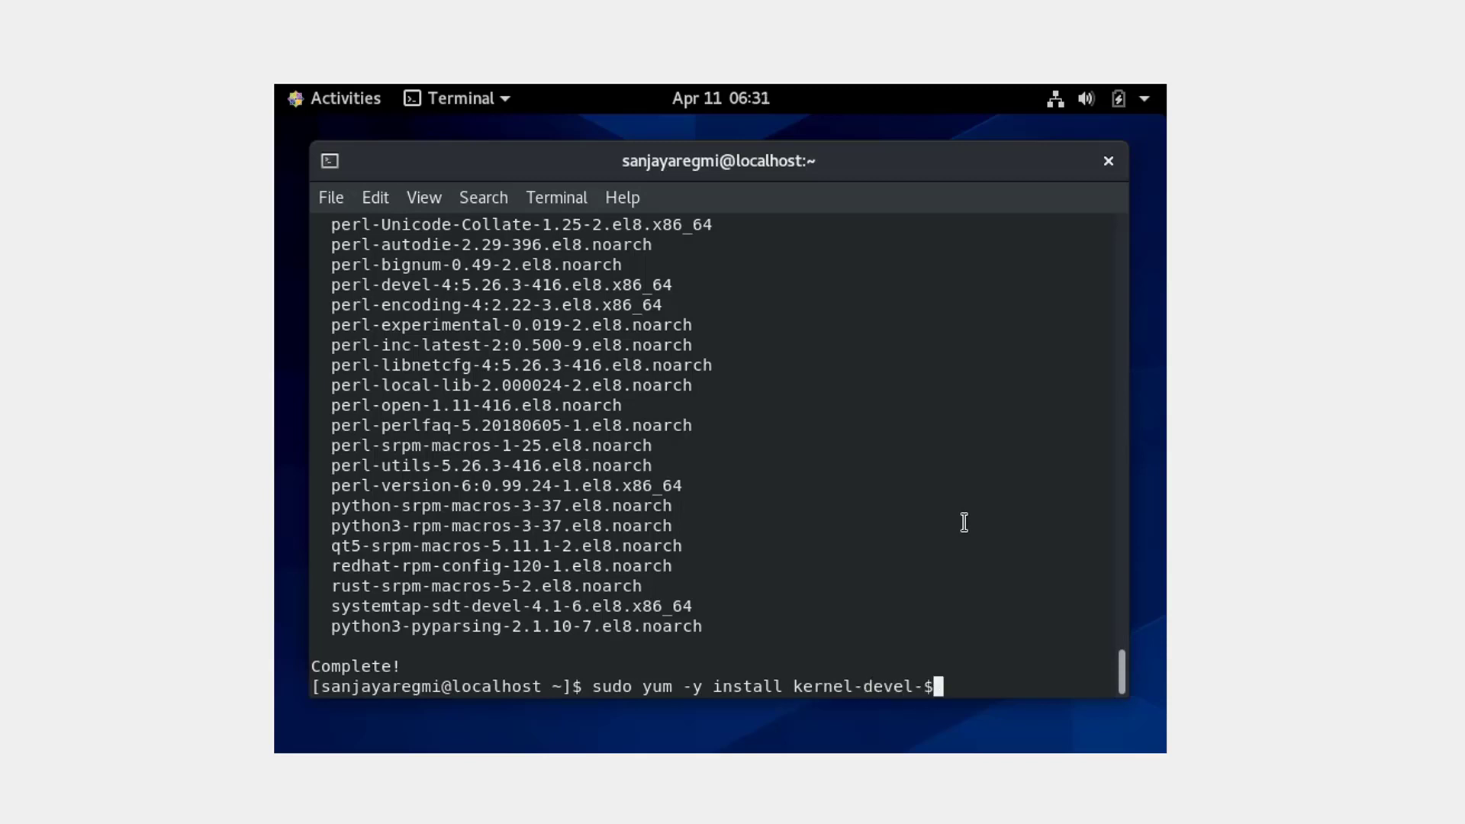
pyautogui.write('(uname')
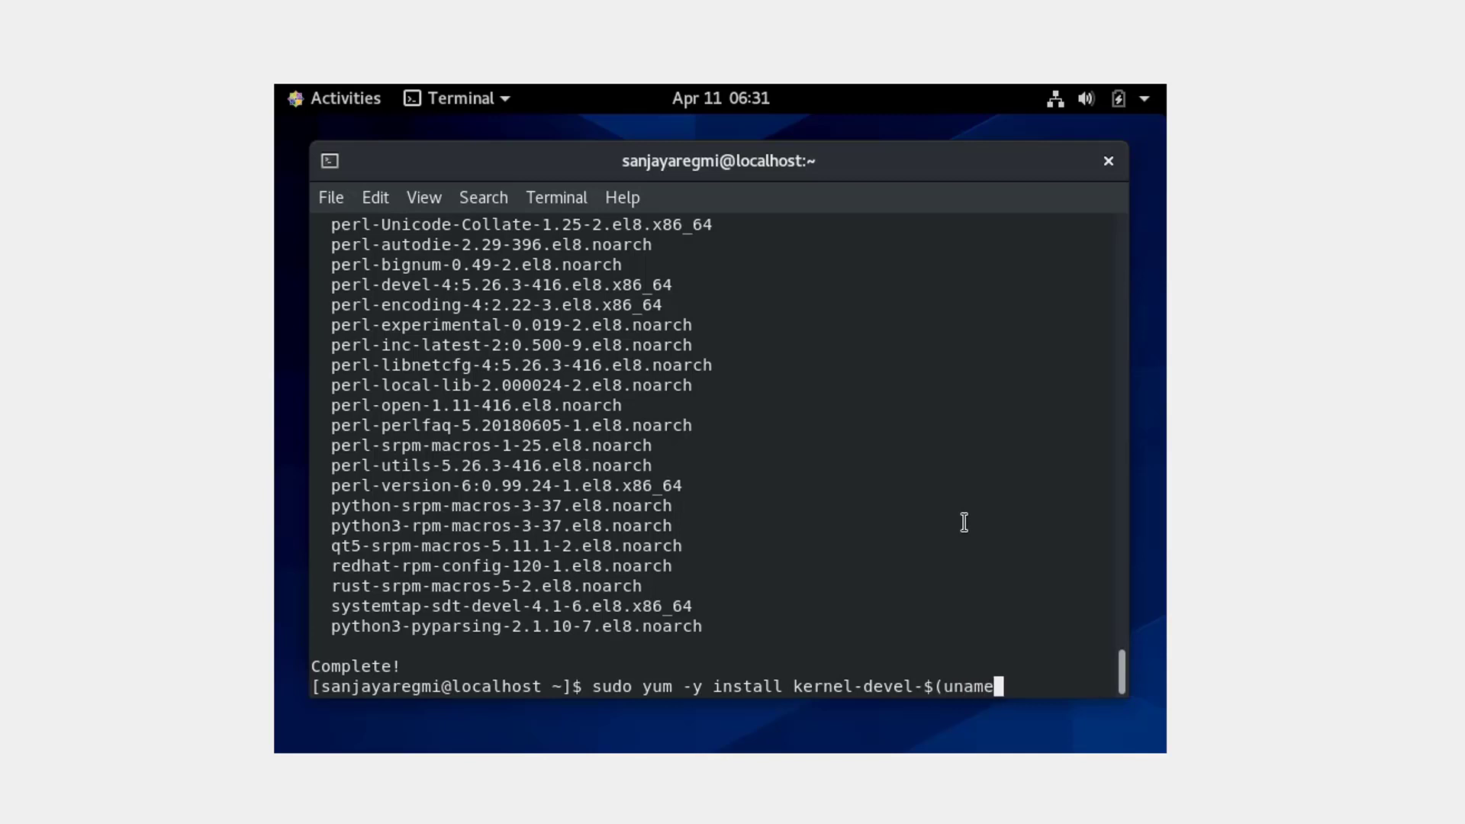
pyautogui.write('-r)')
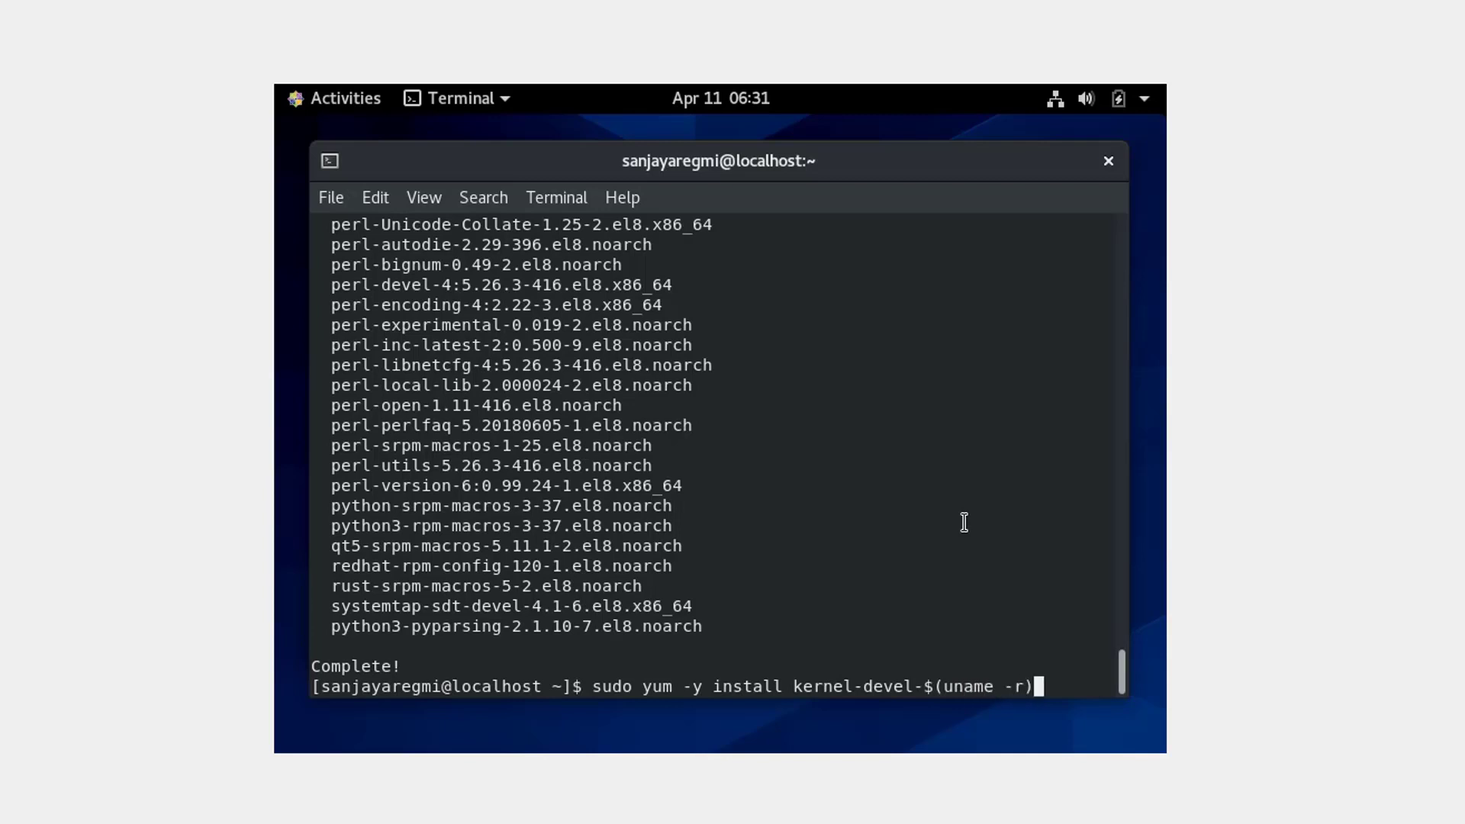
pyautogui.press('Return')
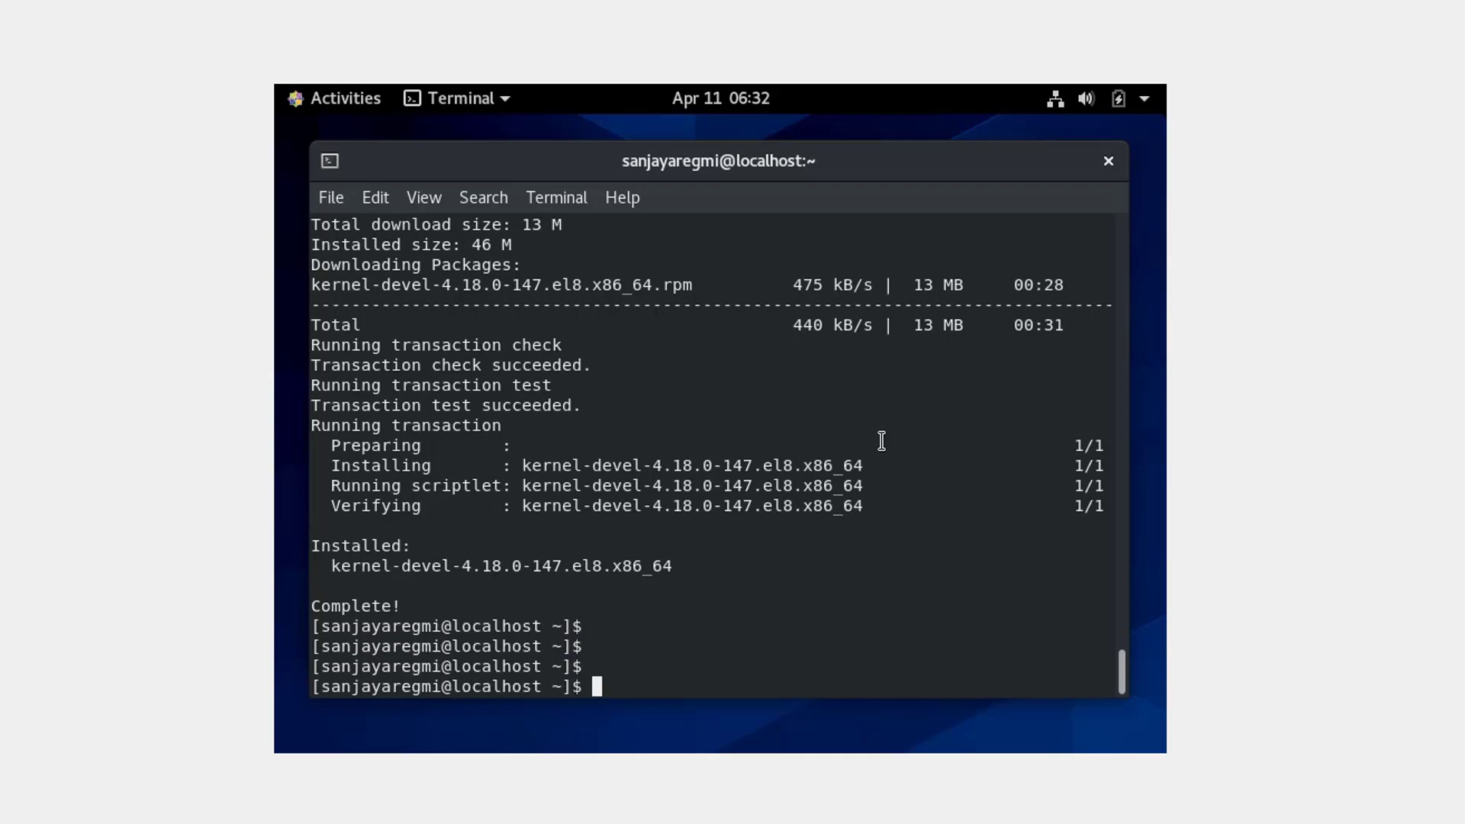
# Step: Run sudo yum install elfutils-libelf-devel and confirm y, pulling in zlib-devel
pyautogui.write('sudo')
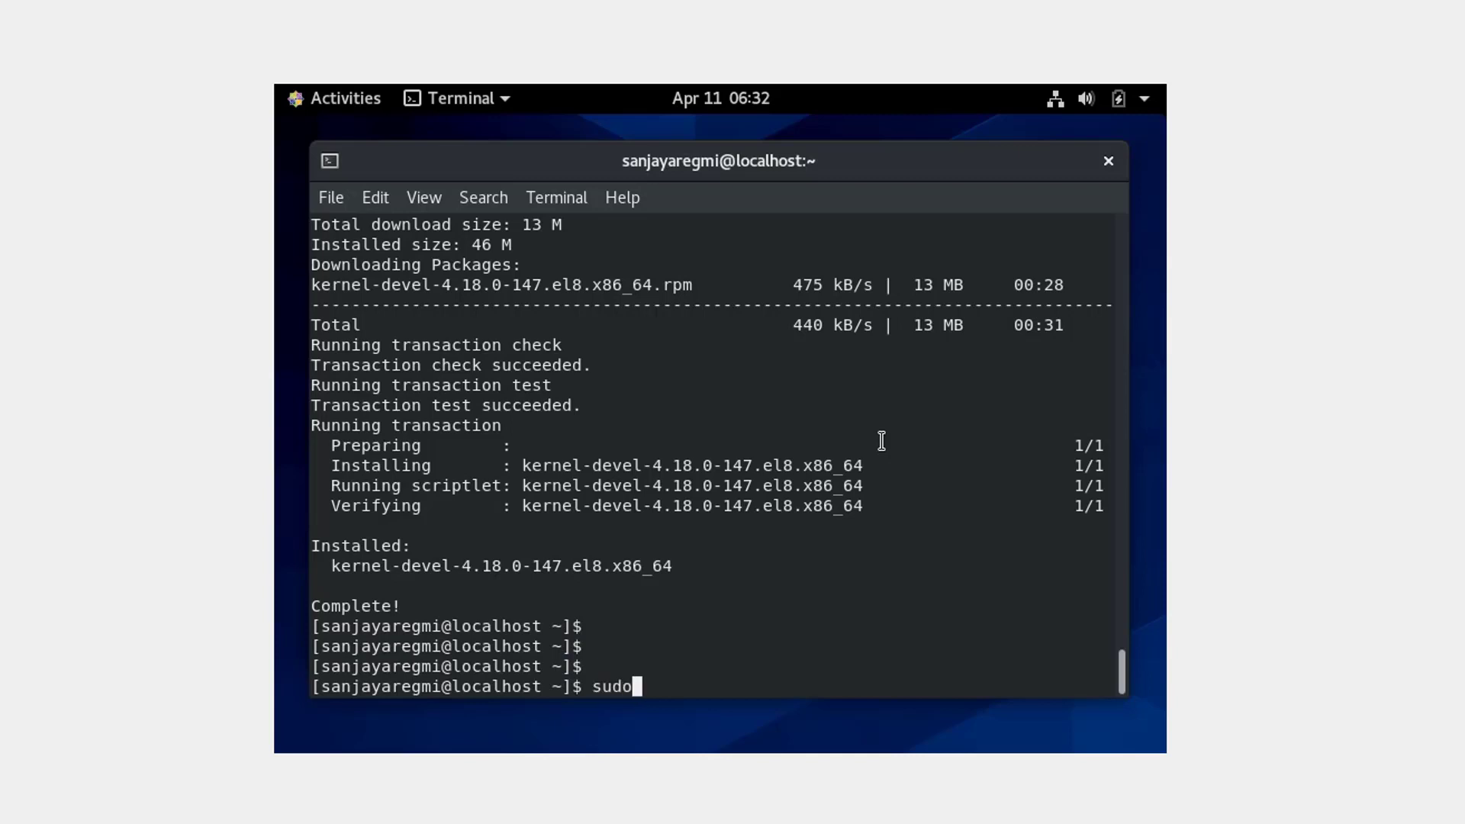
pyautogui.write('yum insta')
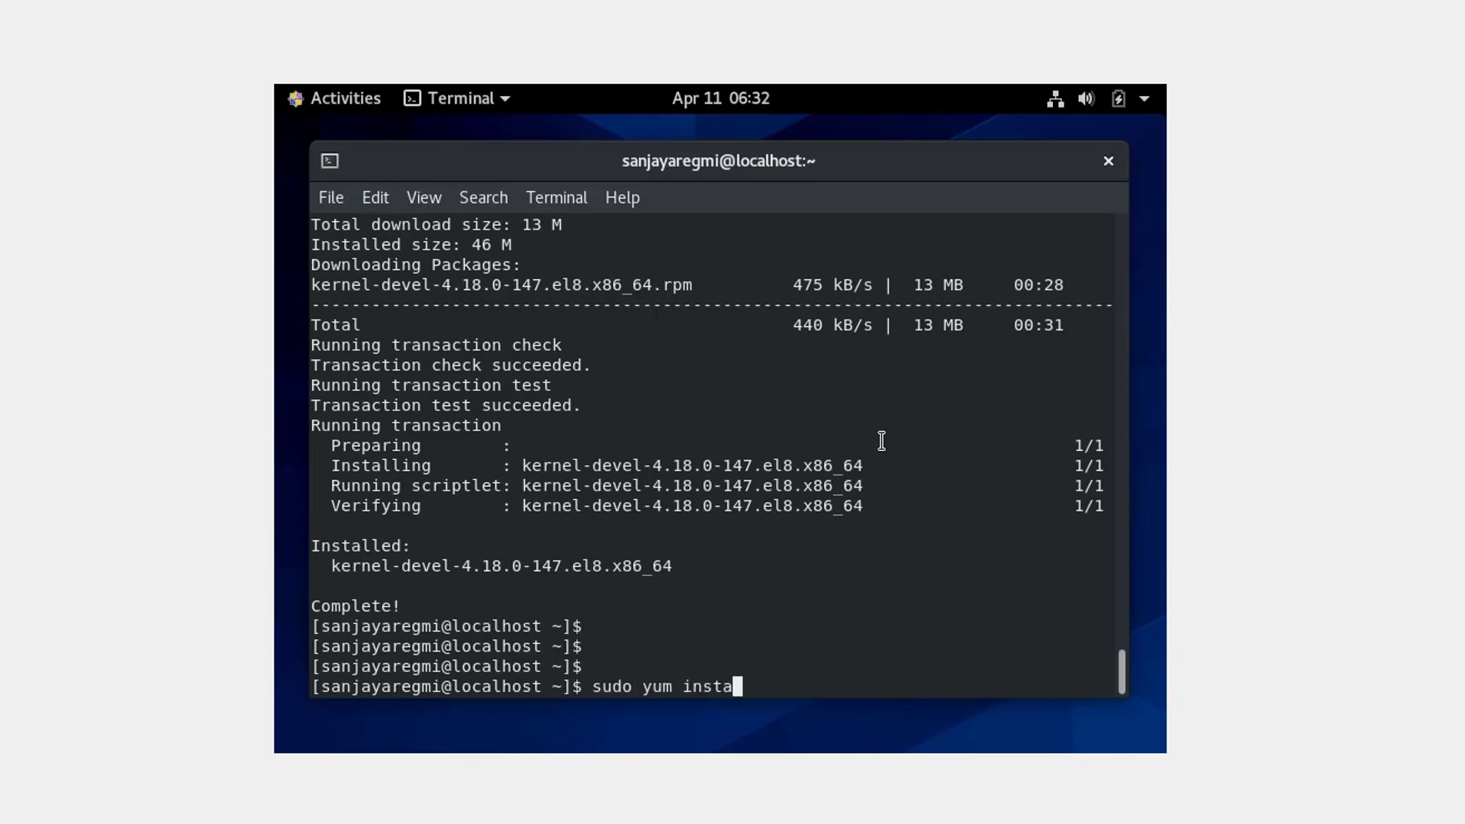
pyautogui.write('ll elf')
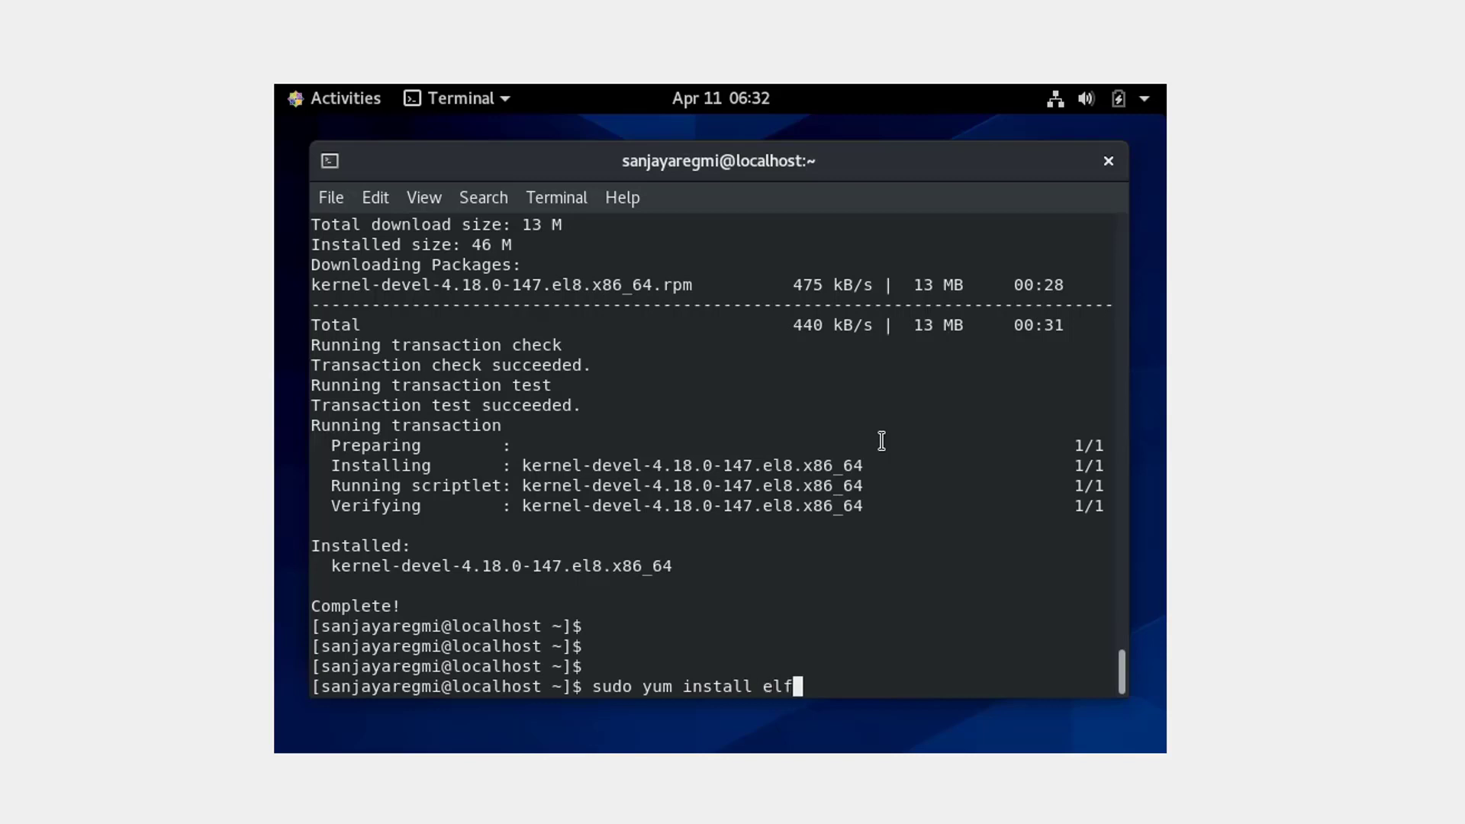
pyautogui.write('utils-')
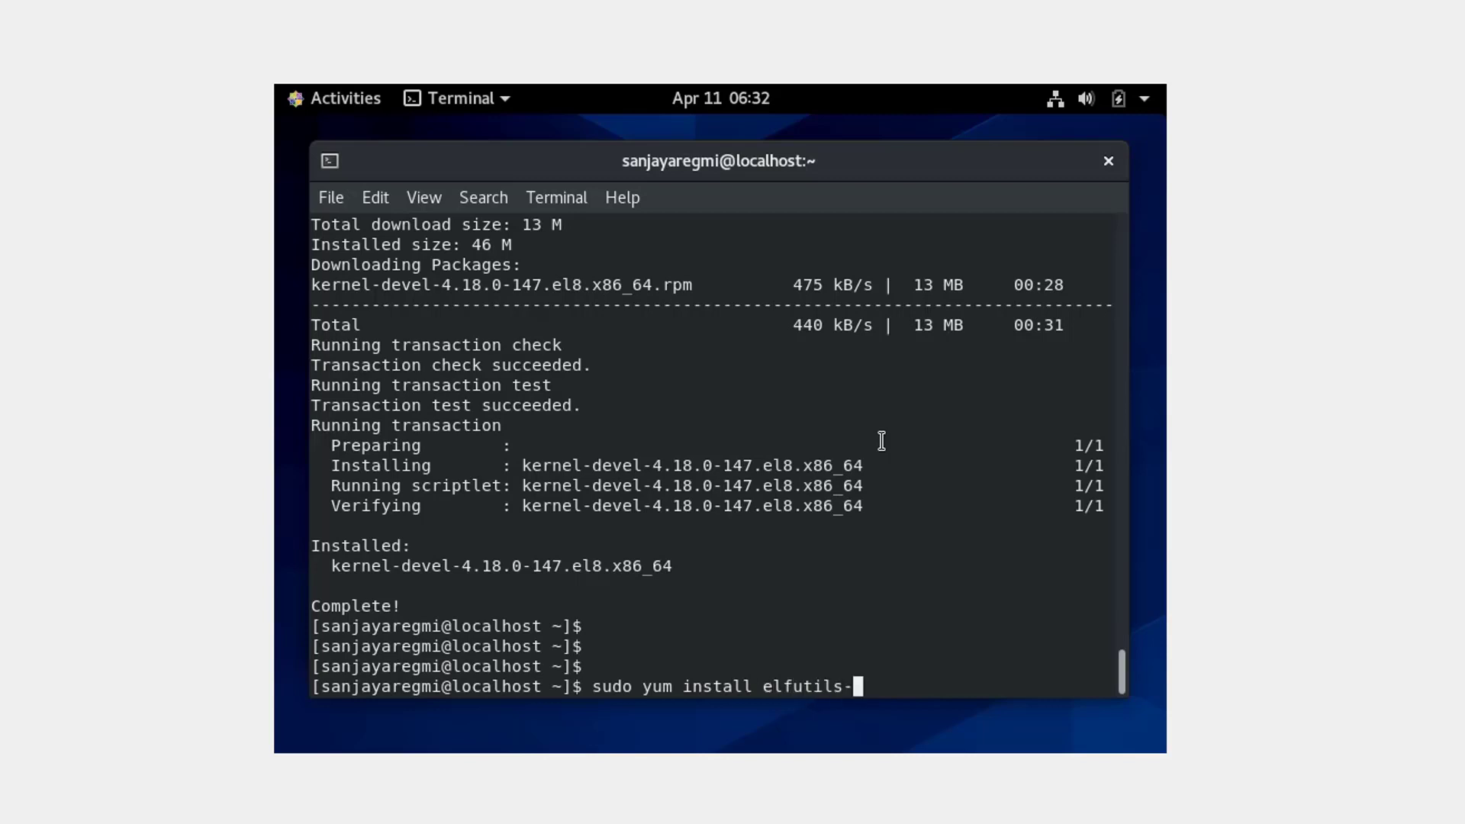
pyautogui.write('libel')
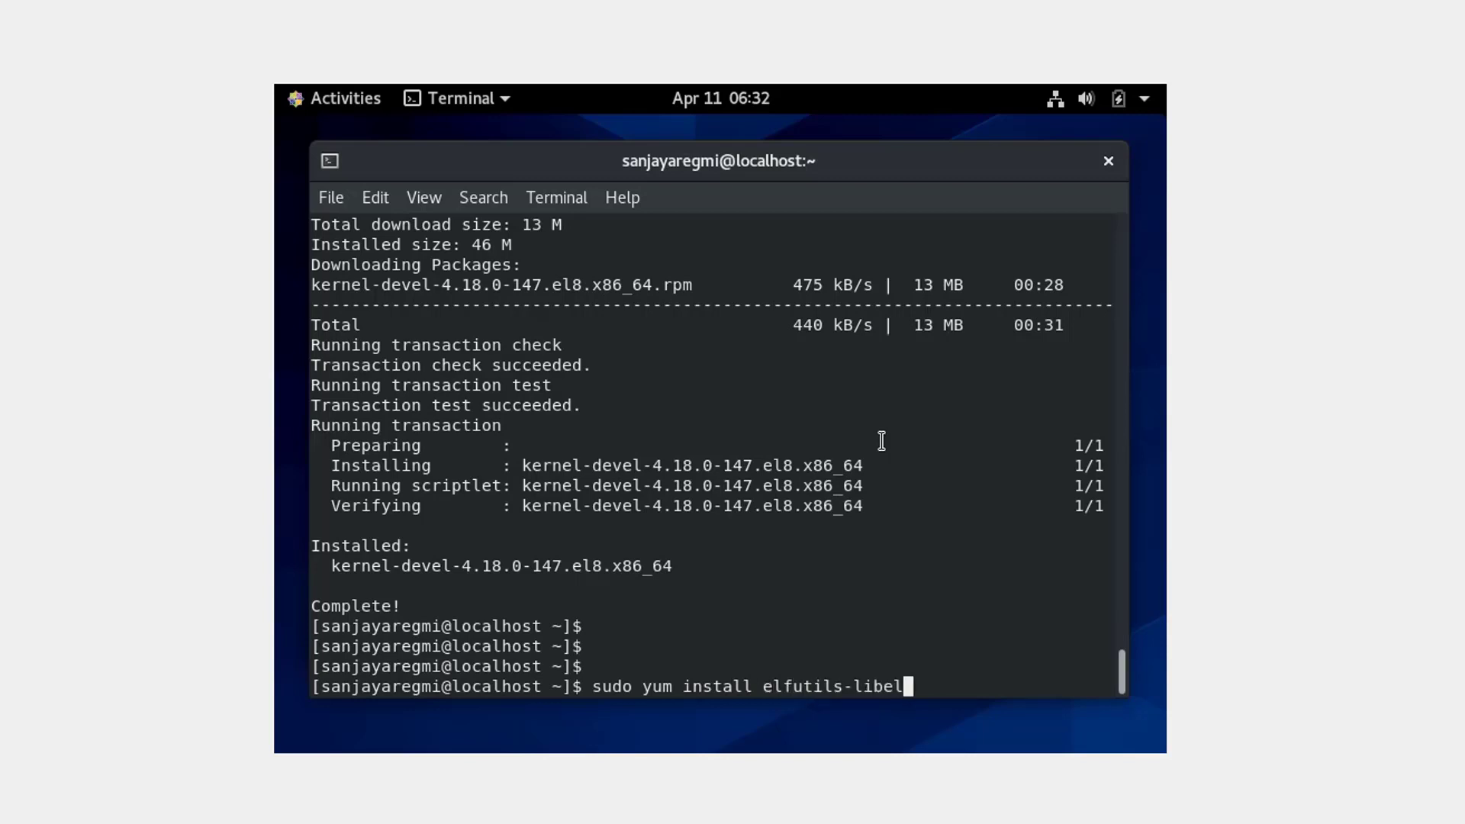
pyautogui.write('f-devel')
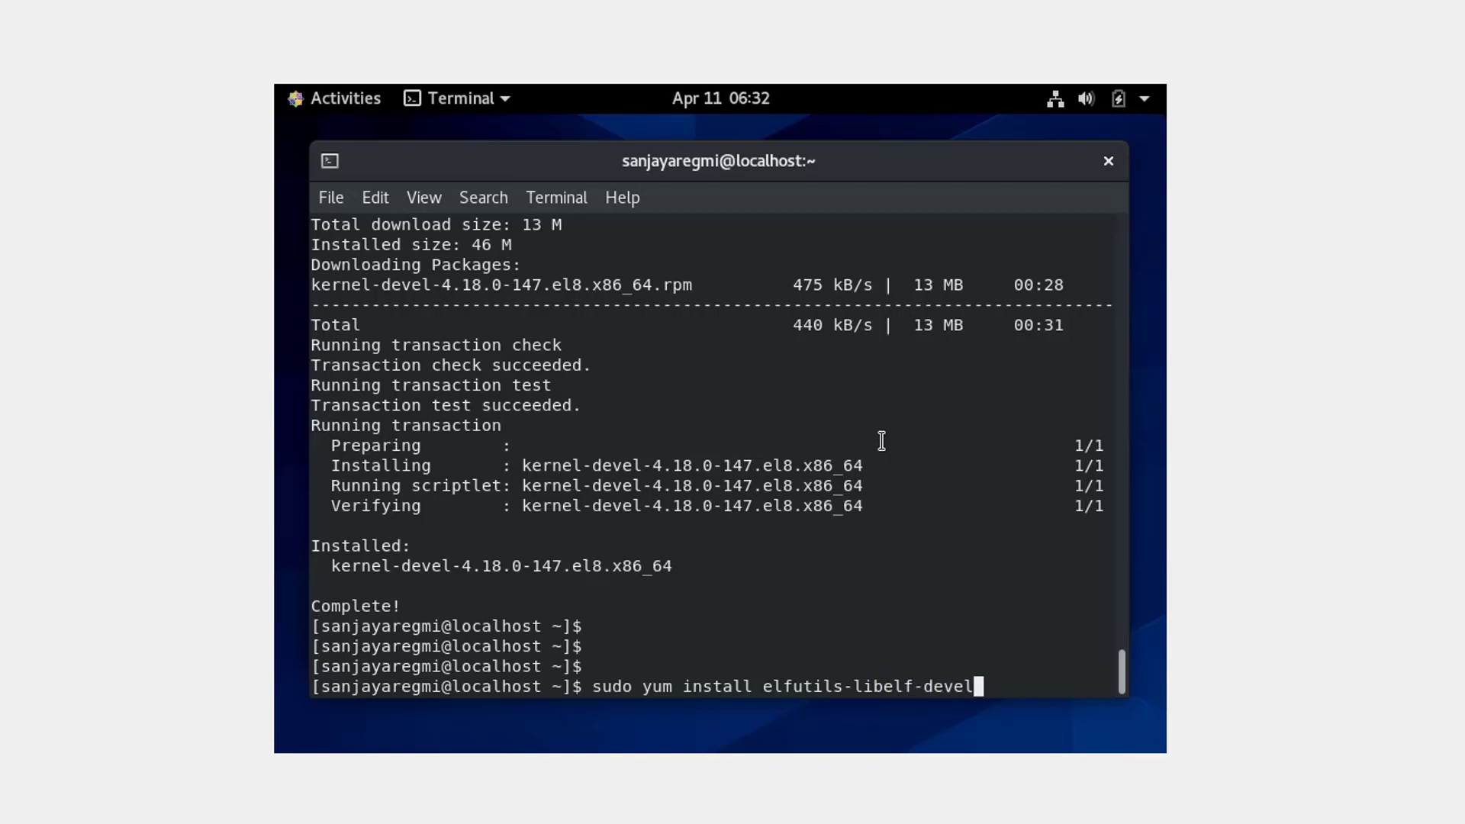
pyautogui.press('Return')
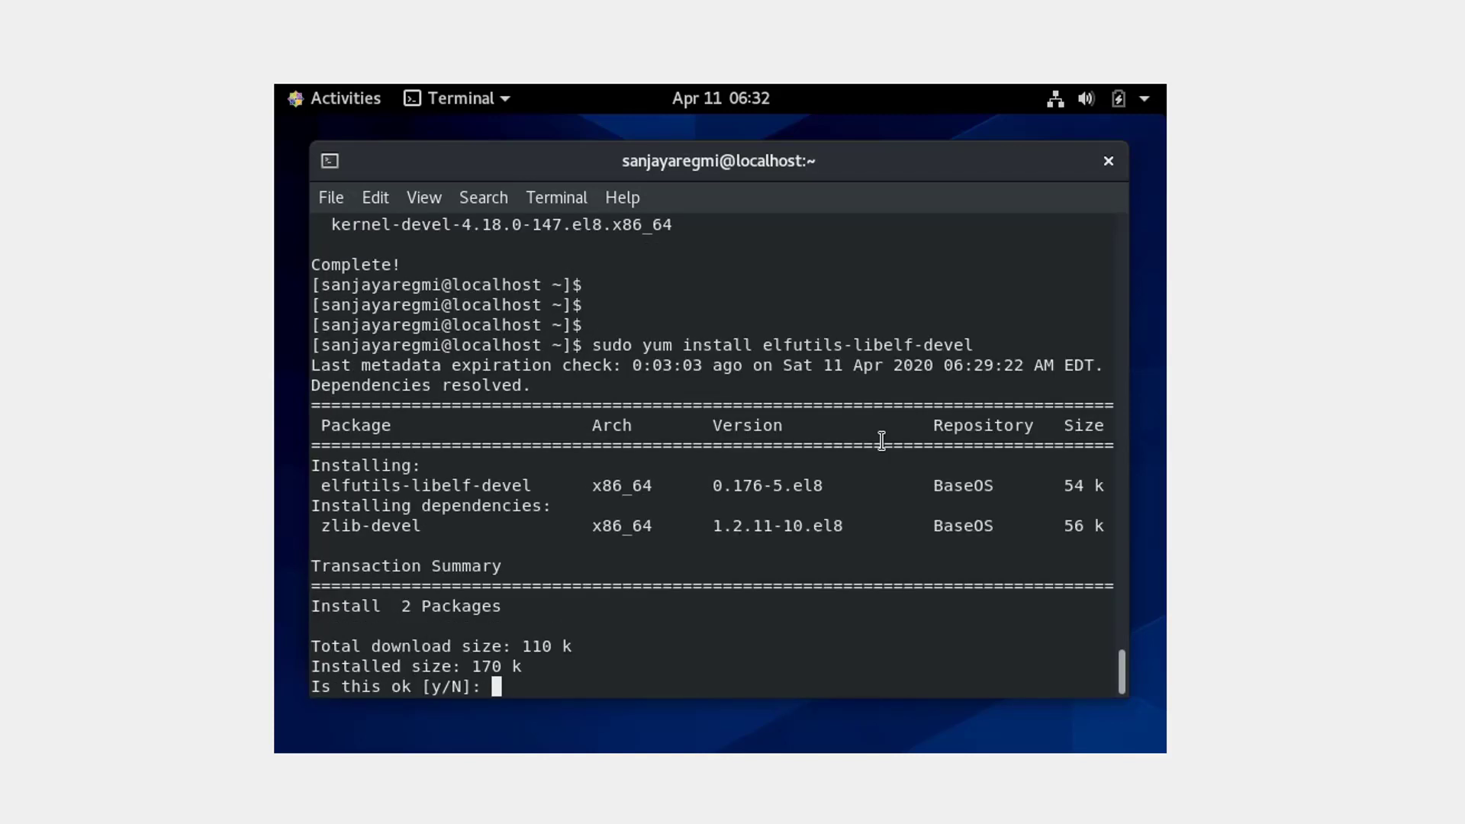
pyautogui.write('y')
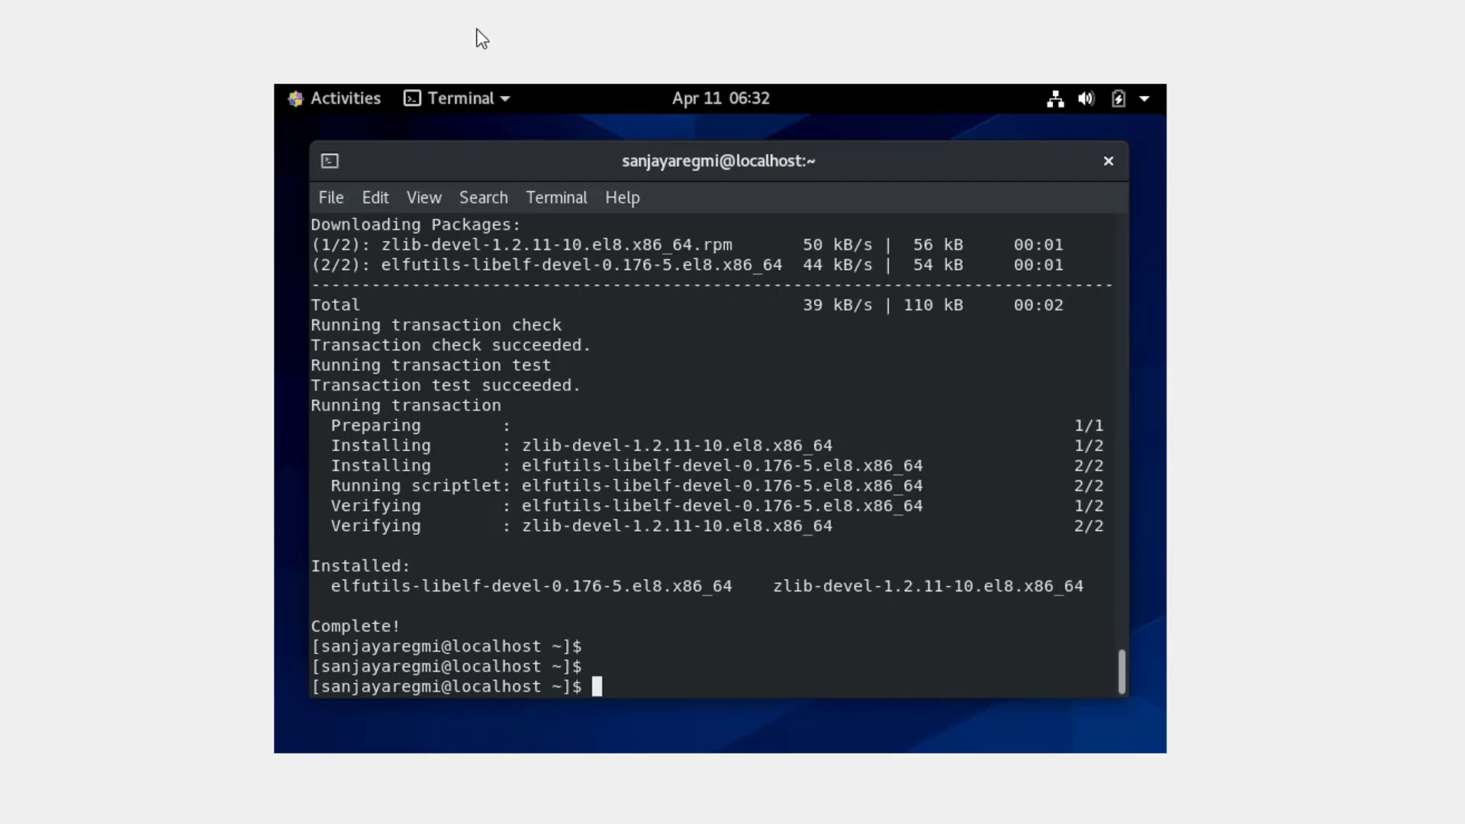
# Step: Eject the VBox_GAs_6.1.0 disc from the Files sidebar
pyautogui.click(345, 98)
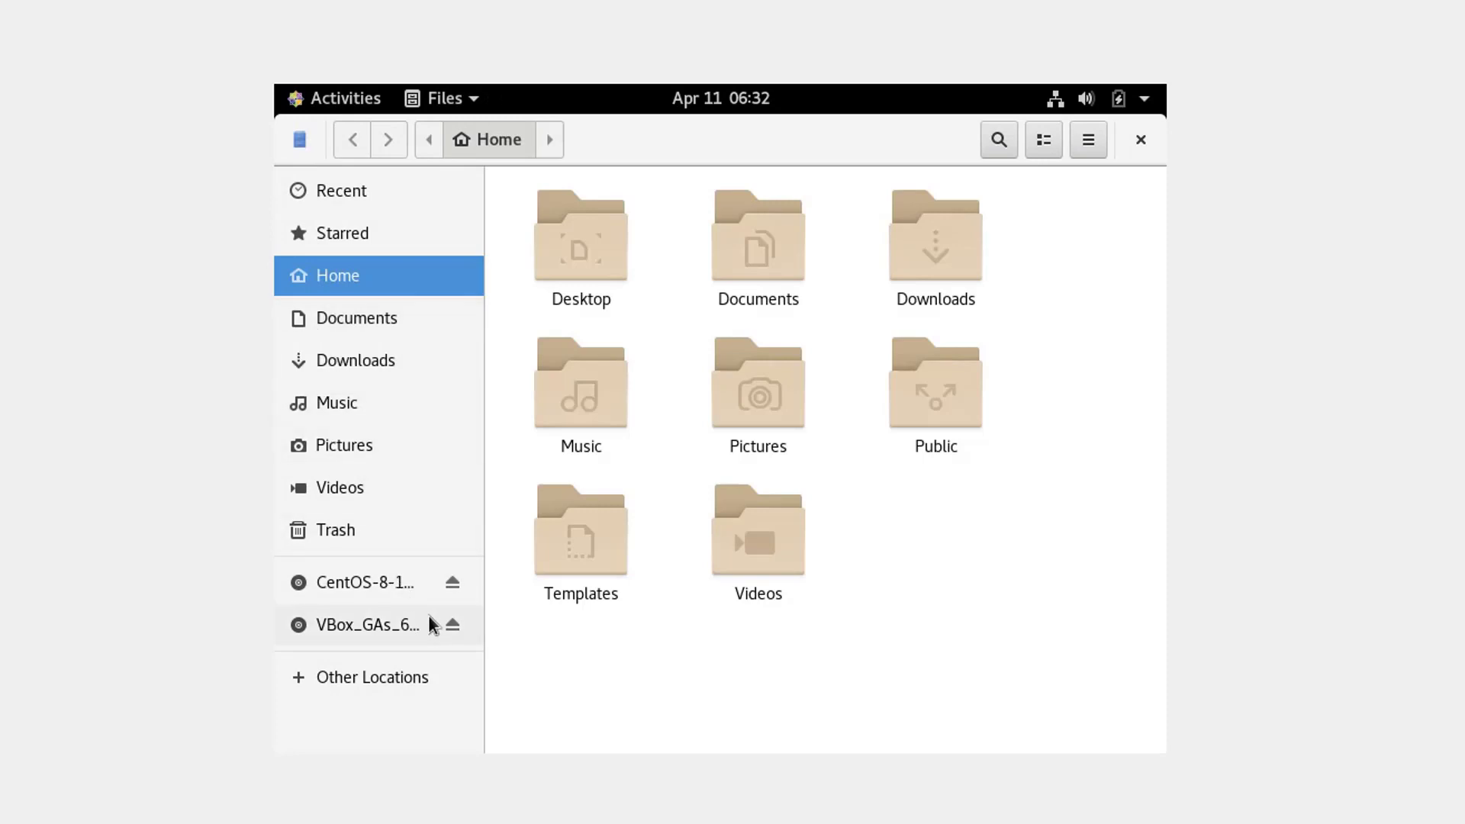
pyautogui.moveTo(452, 626)
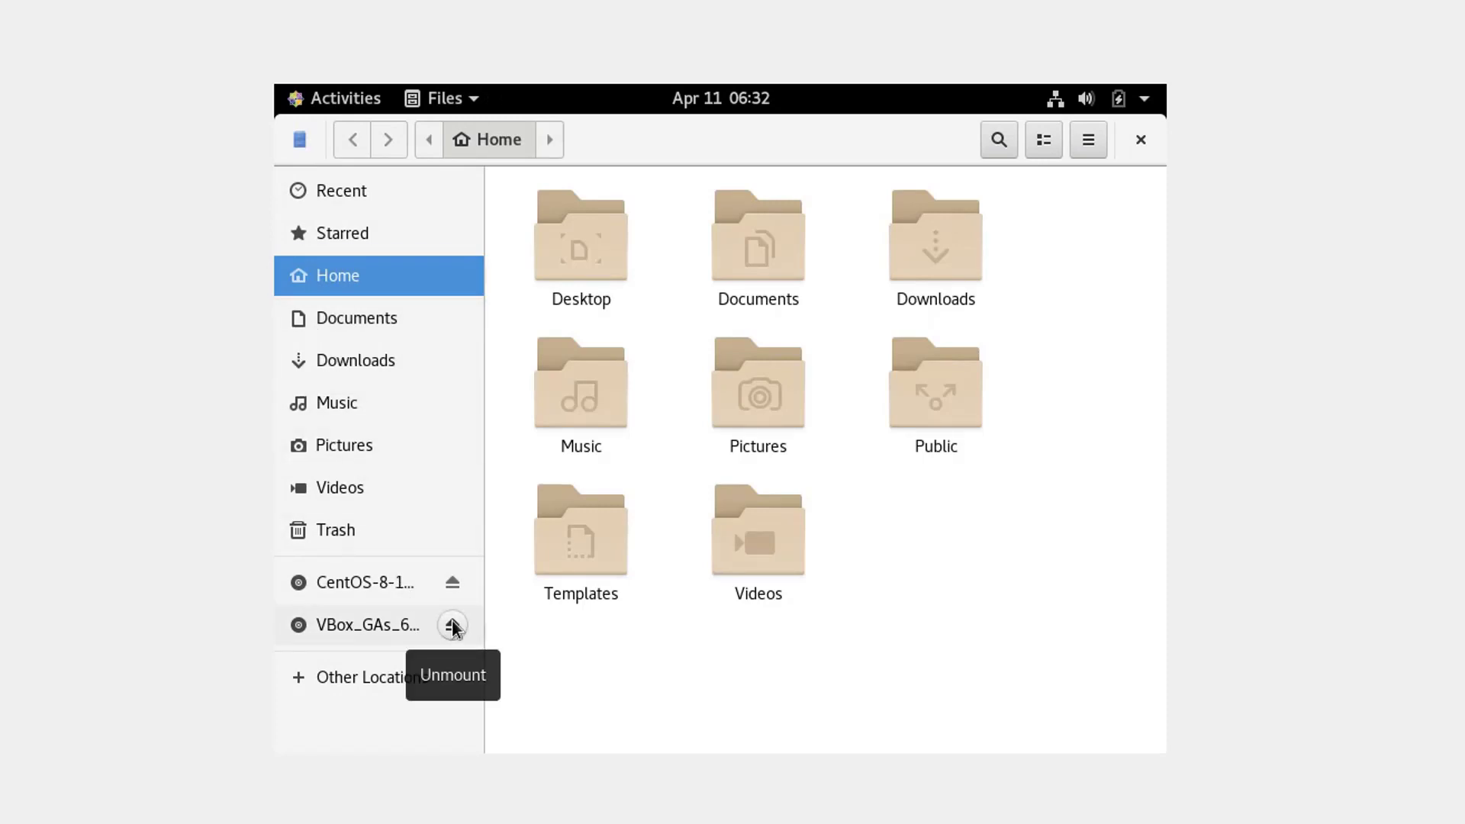
pyautogui.click(451, 626)
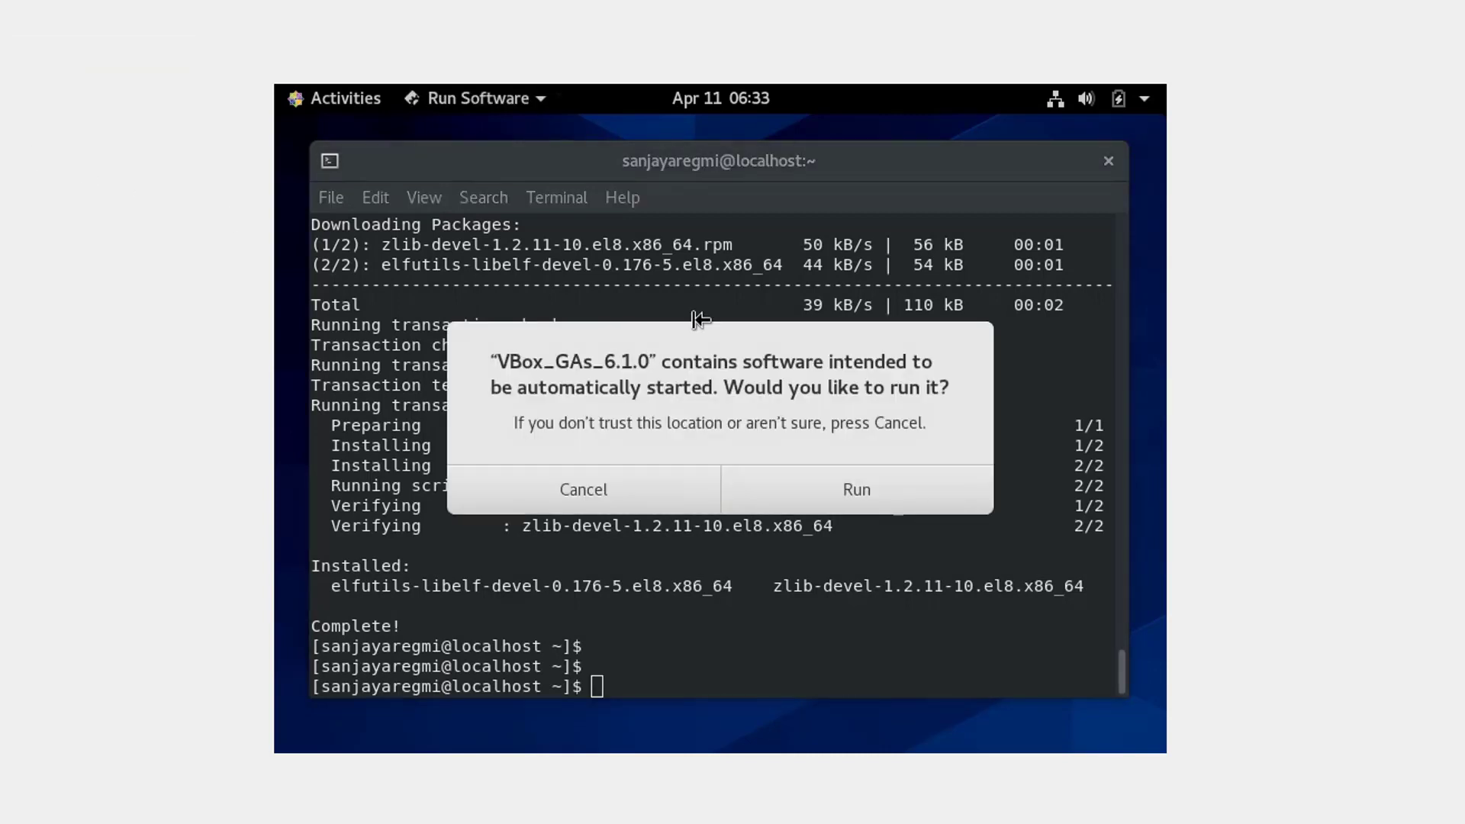
# Step: Run the Guest Additions autorun software and authenticate it as super user
pyautogui.click(857, 489)
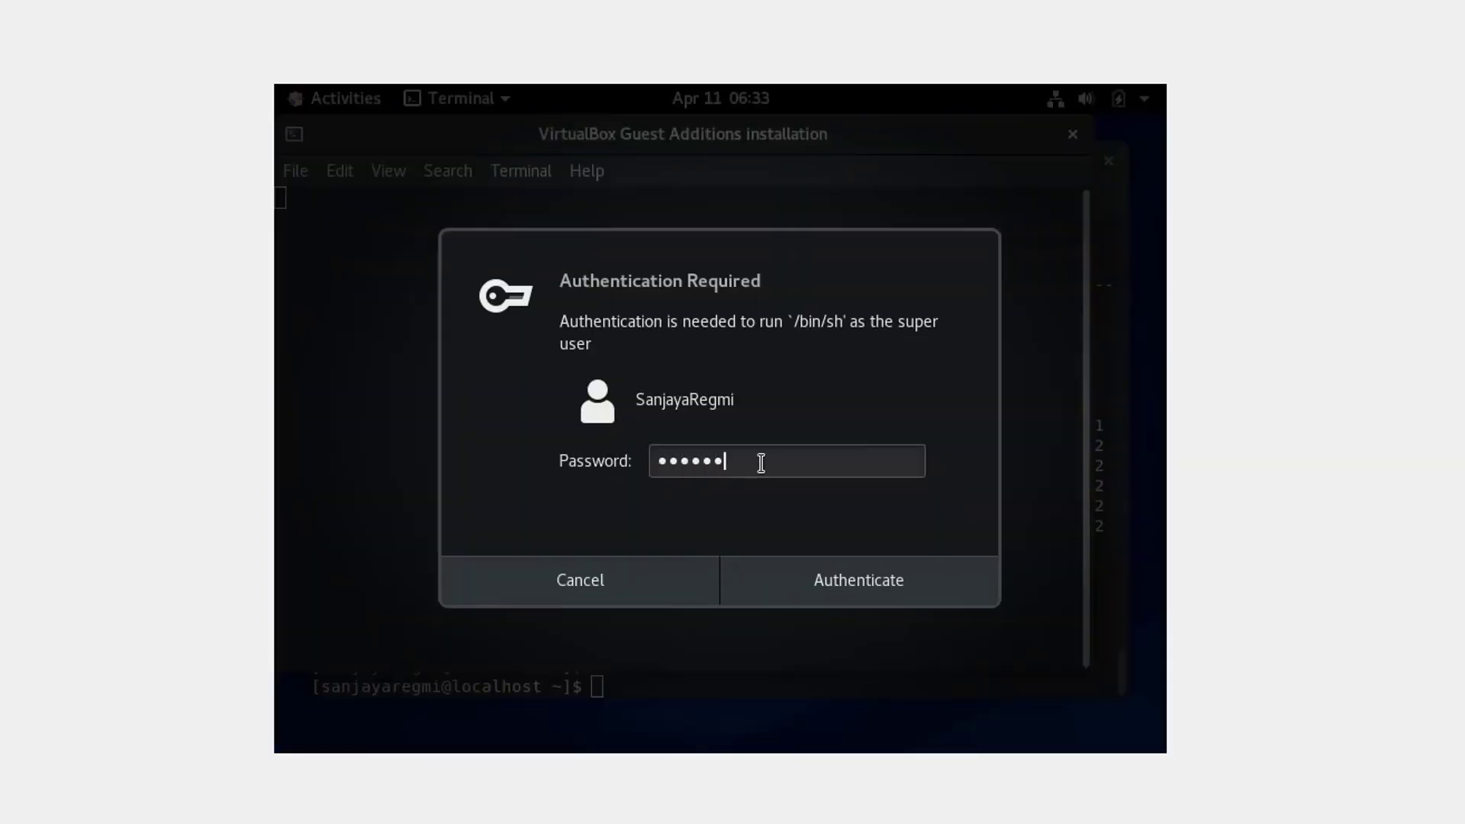
pyautogui.click(858, 580)
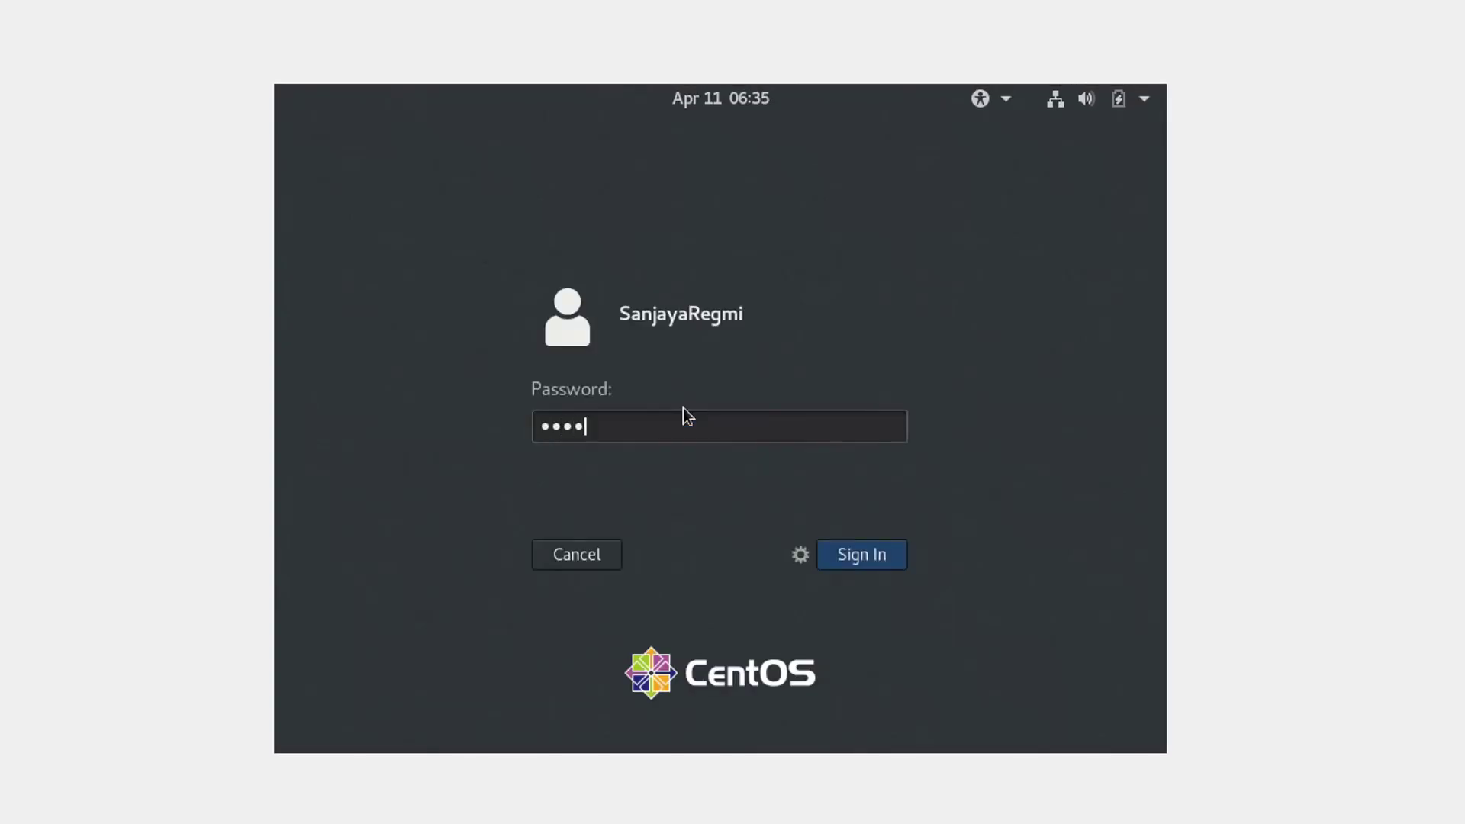
# Step: Sign back in to the CentOS desktop after the restart
pyautogui.click(860, 554)
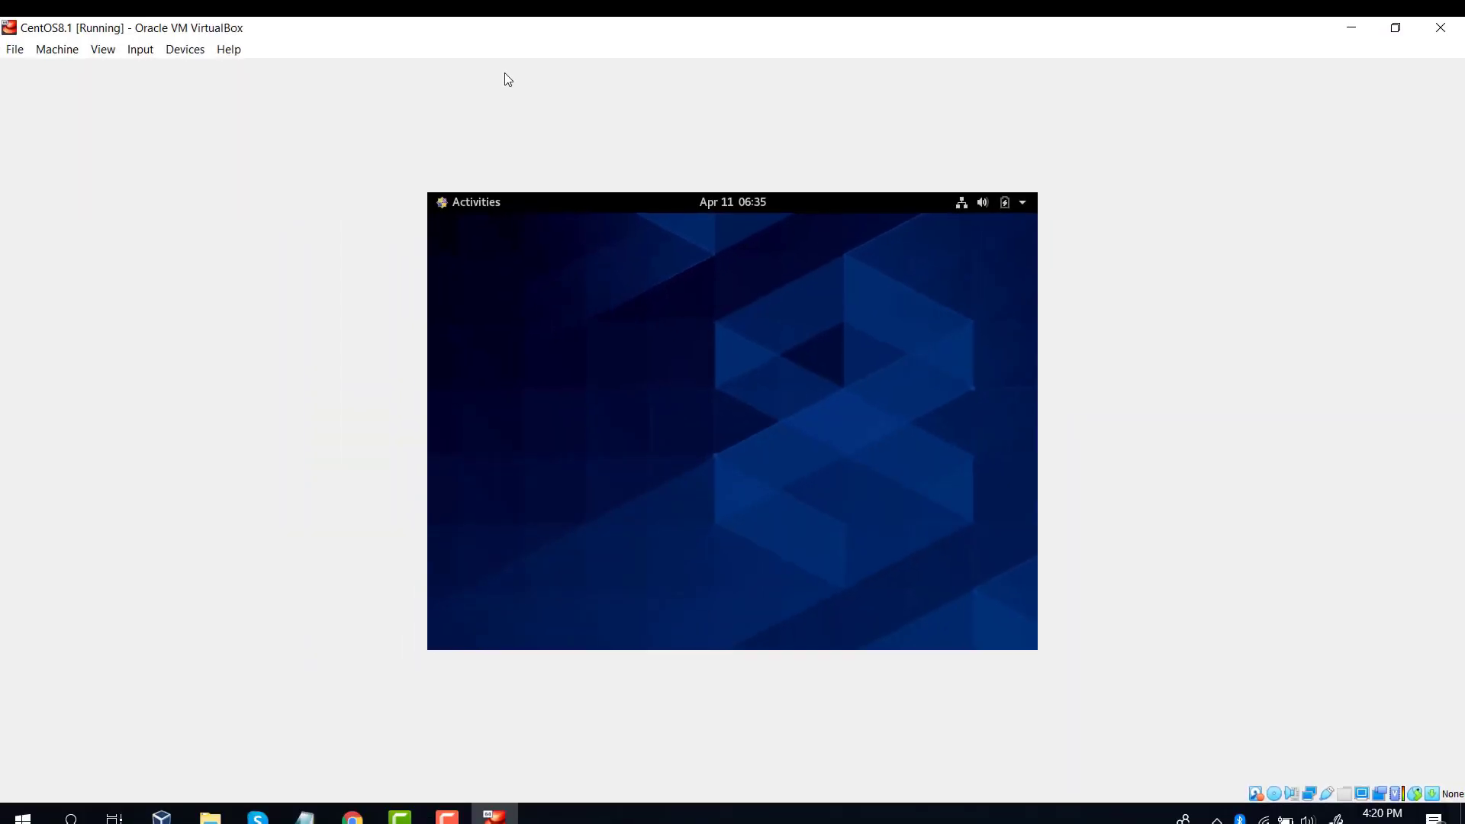
# Step: Switch the CentOS VM window to full-screen mode from the View menu
pyautogui.click(102, 49)
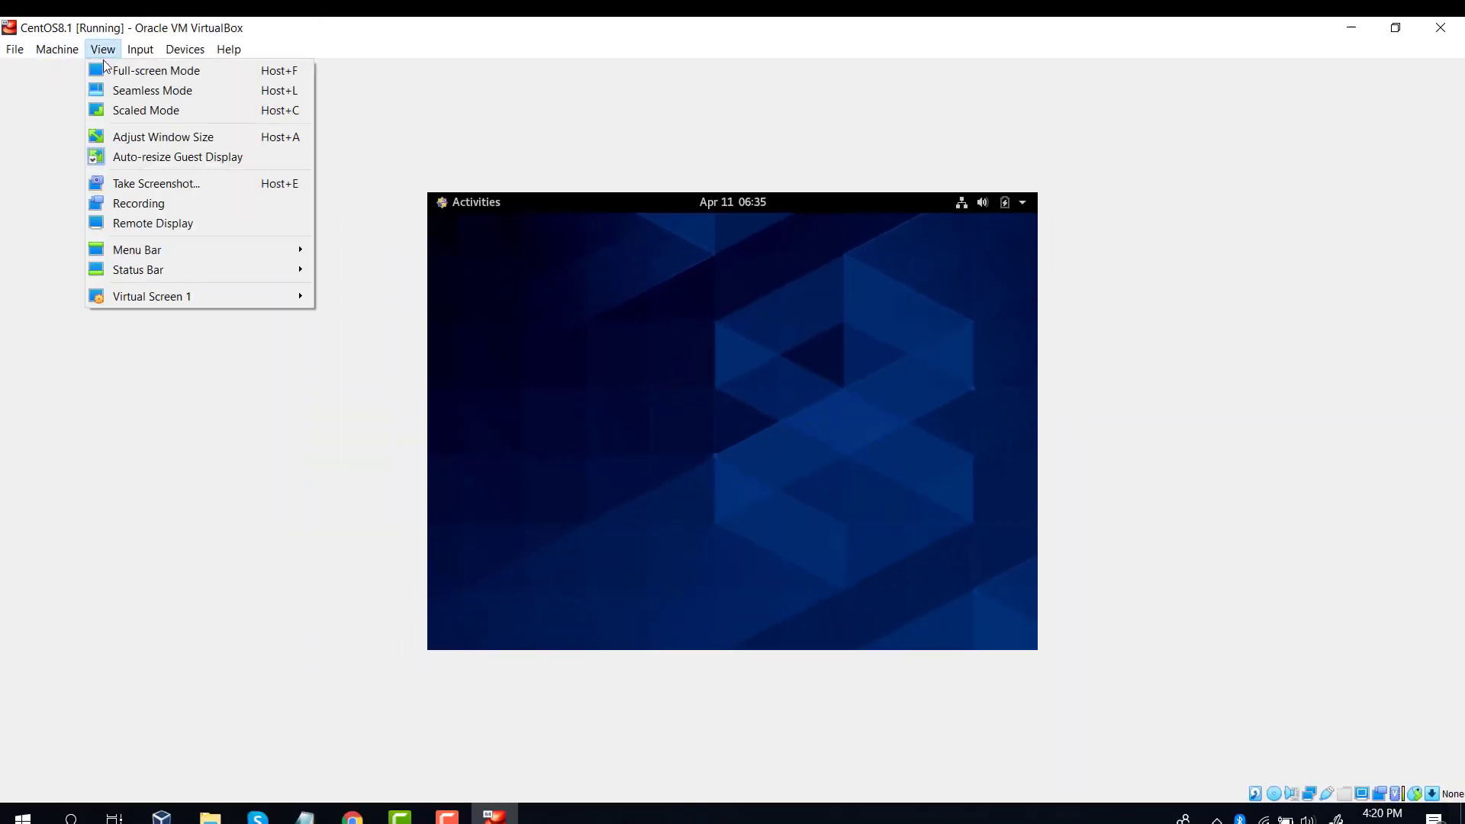
pyautogui.click(156, 70)
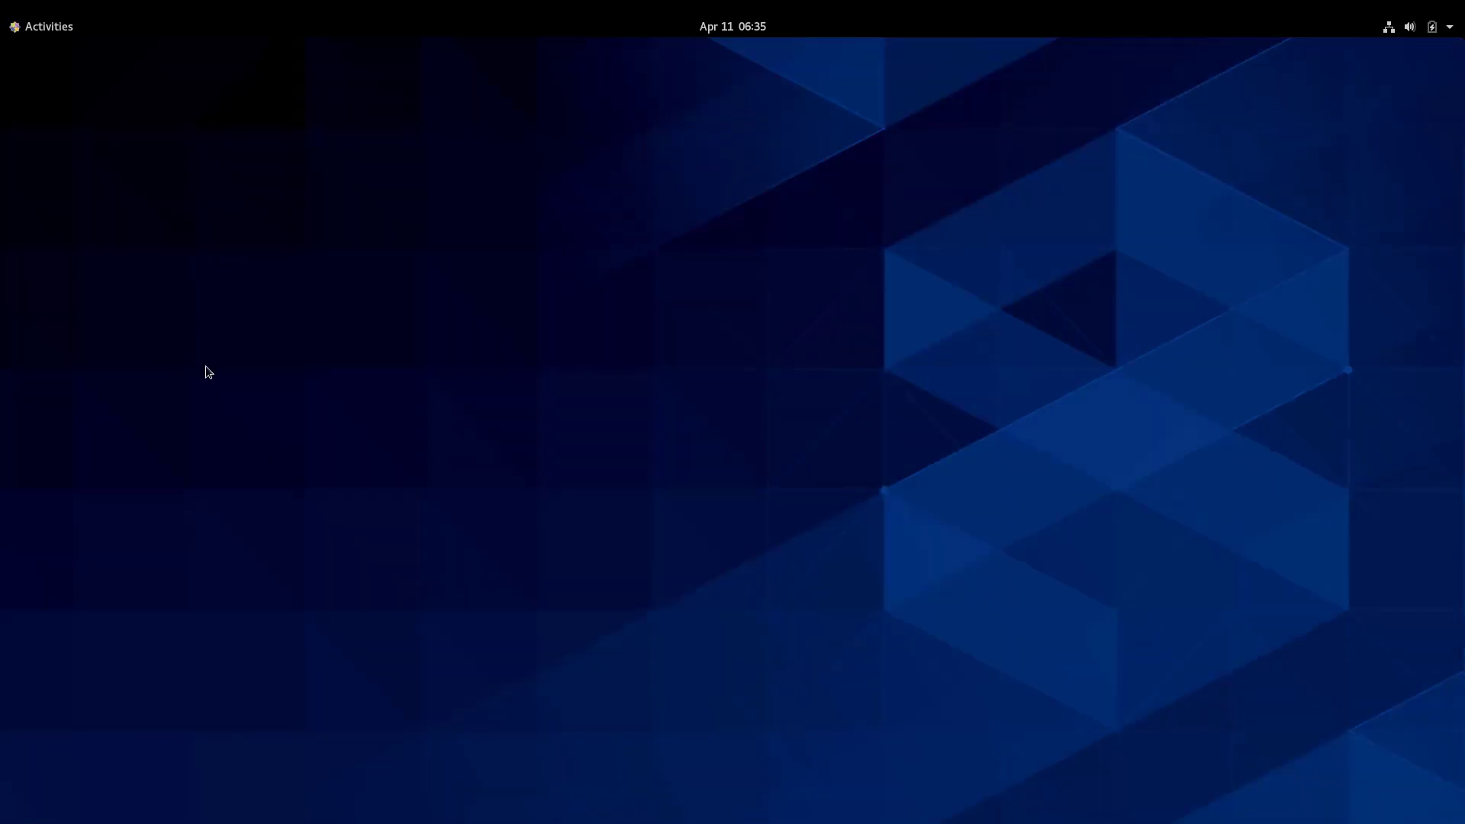
pyautogui.moveTo(45, 144)
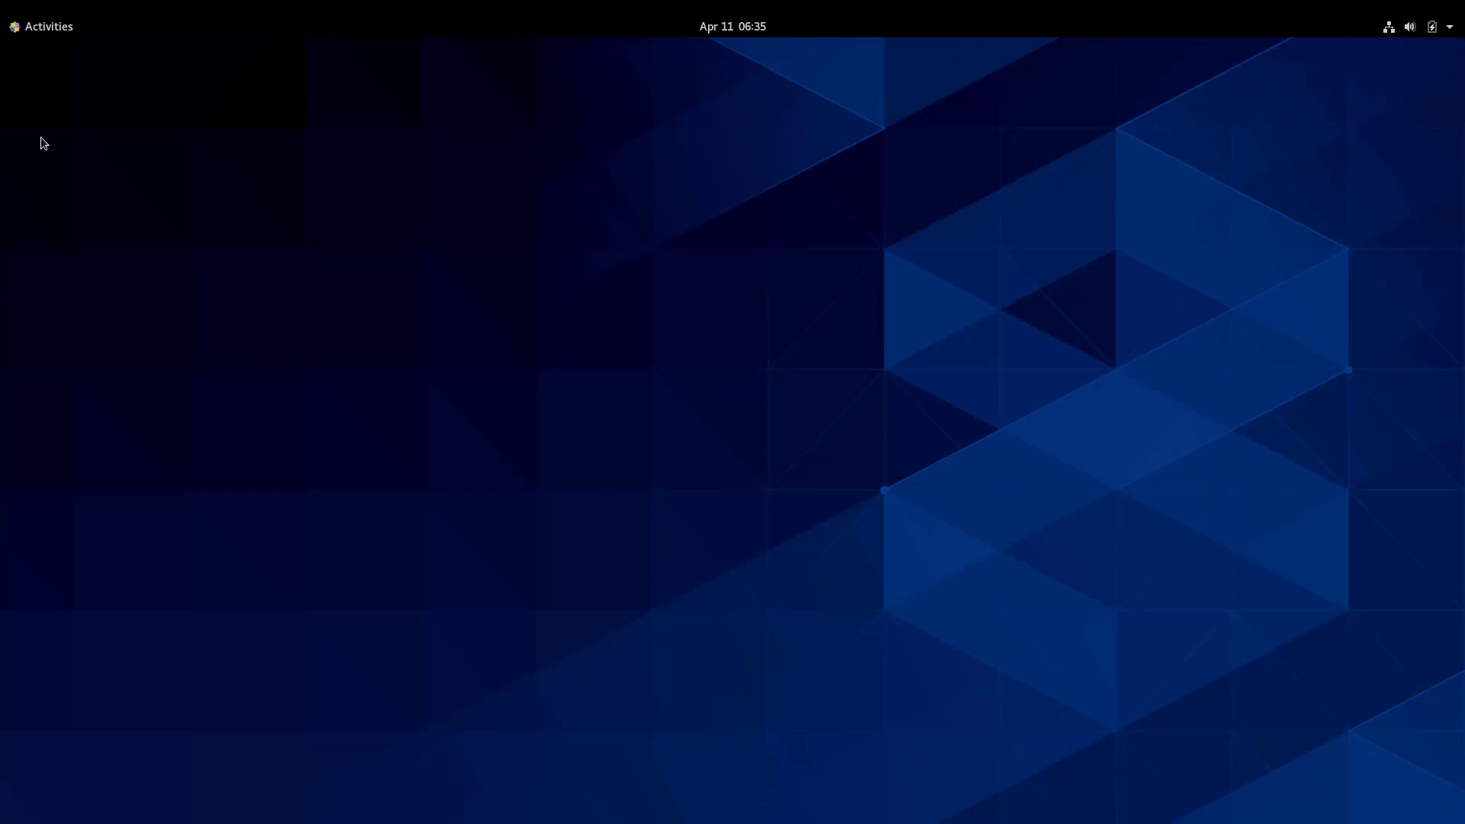
# Step: Launch a Terminal from the Activities dock and enlarge its window
pyautogui.click(43, 26)
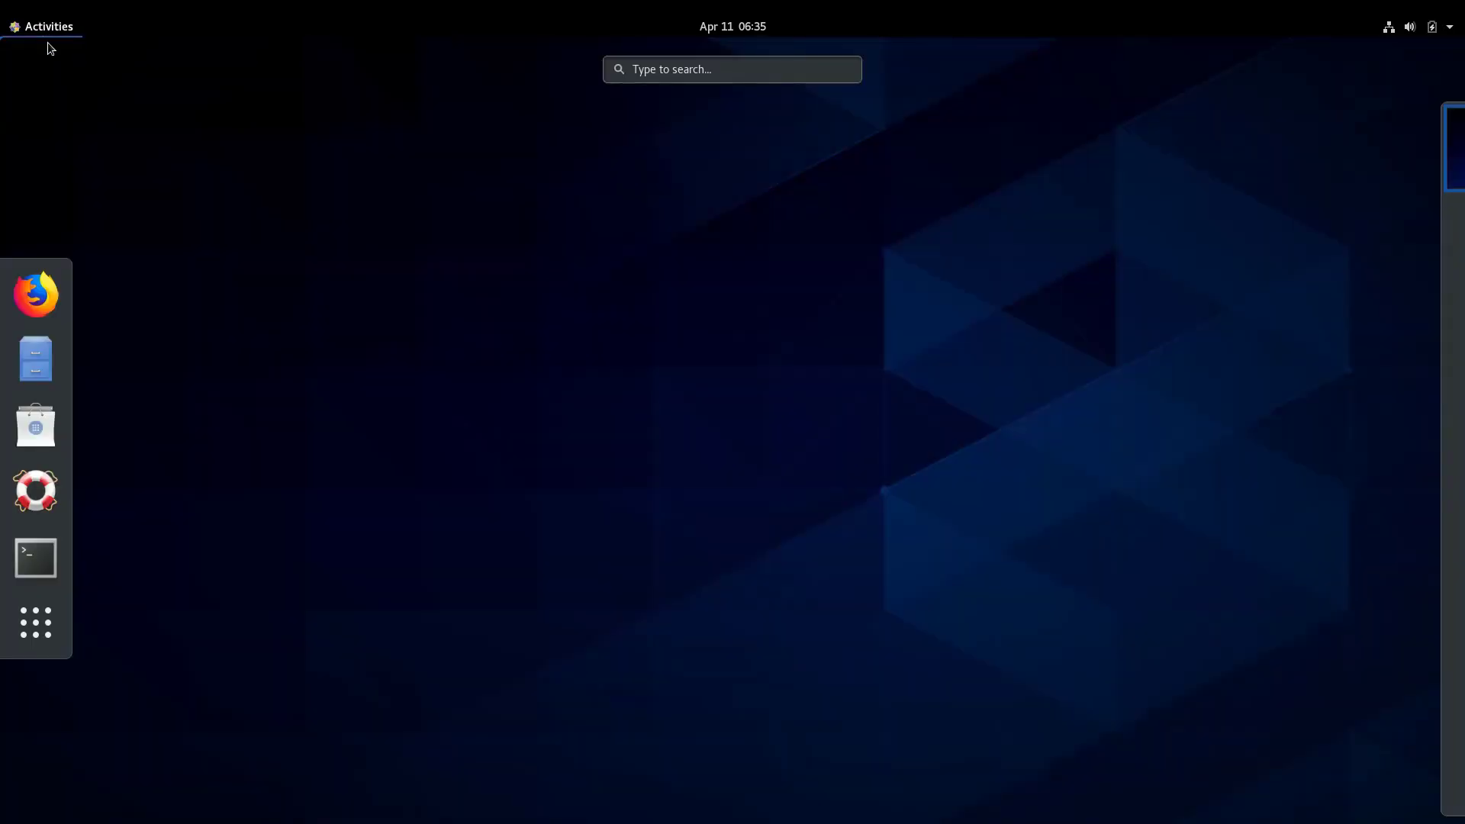
pyautogui.click(37, 558)
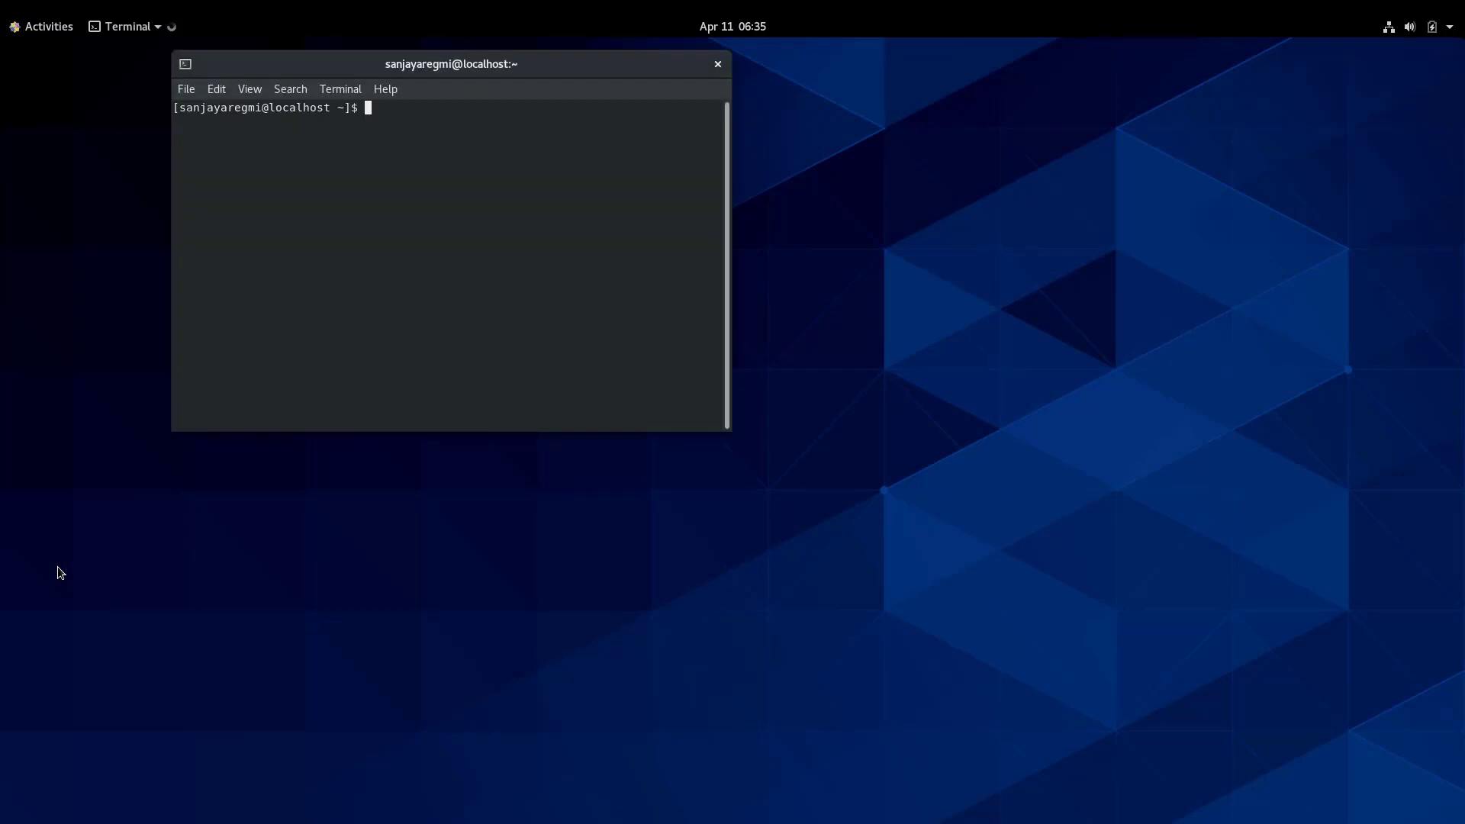
pyautogui.moveTo(731, 429); pyautogui.dragTo(972, 558)
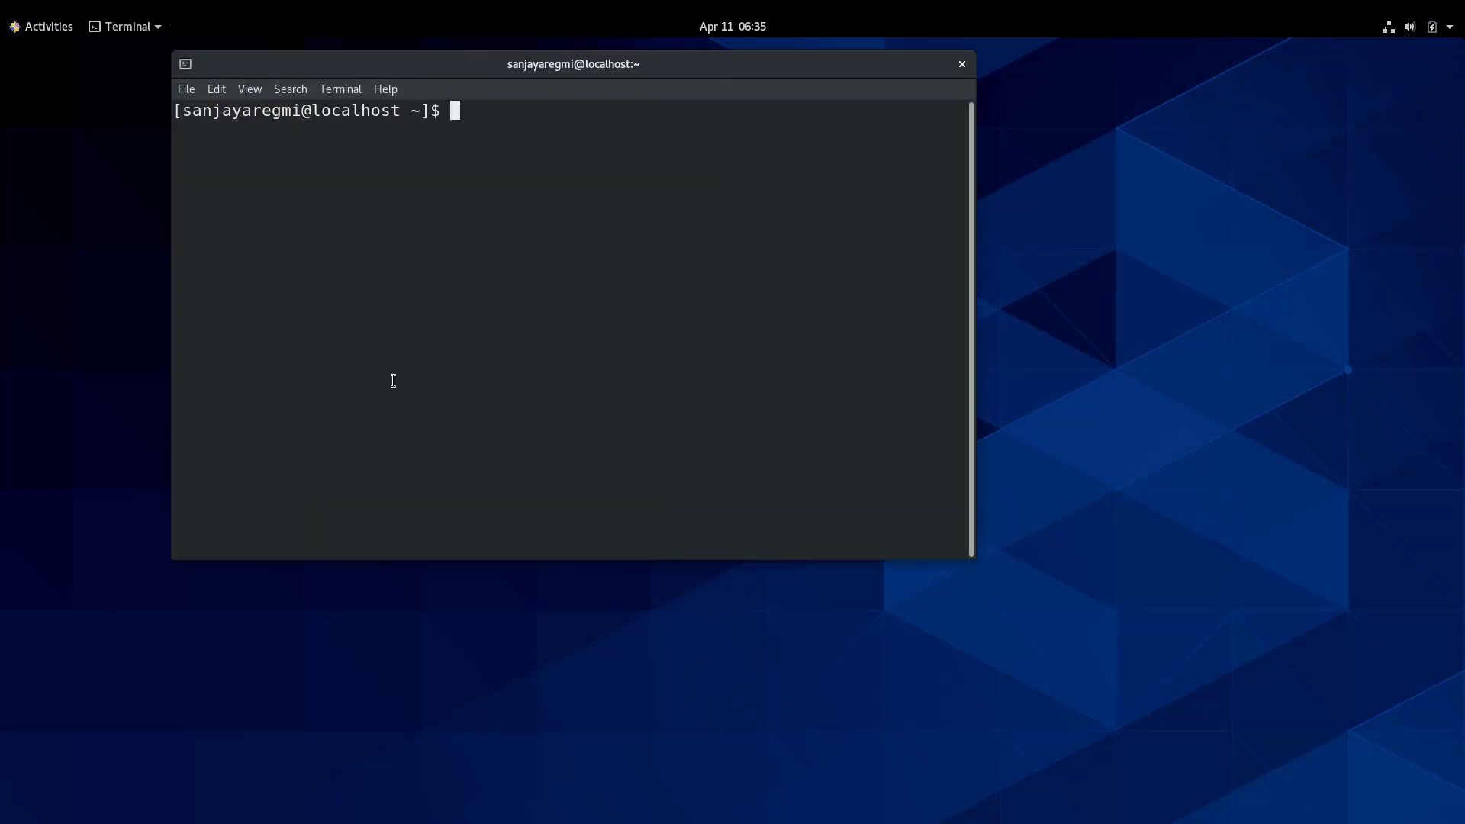
# Step: Switch to the root account with 'su - root' and start an ls command
pyautogui.write('su - ro')
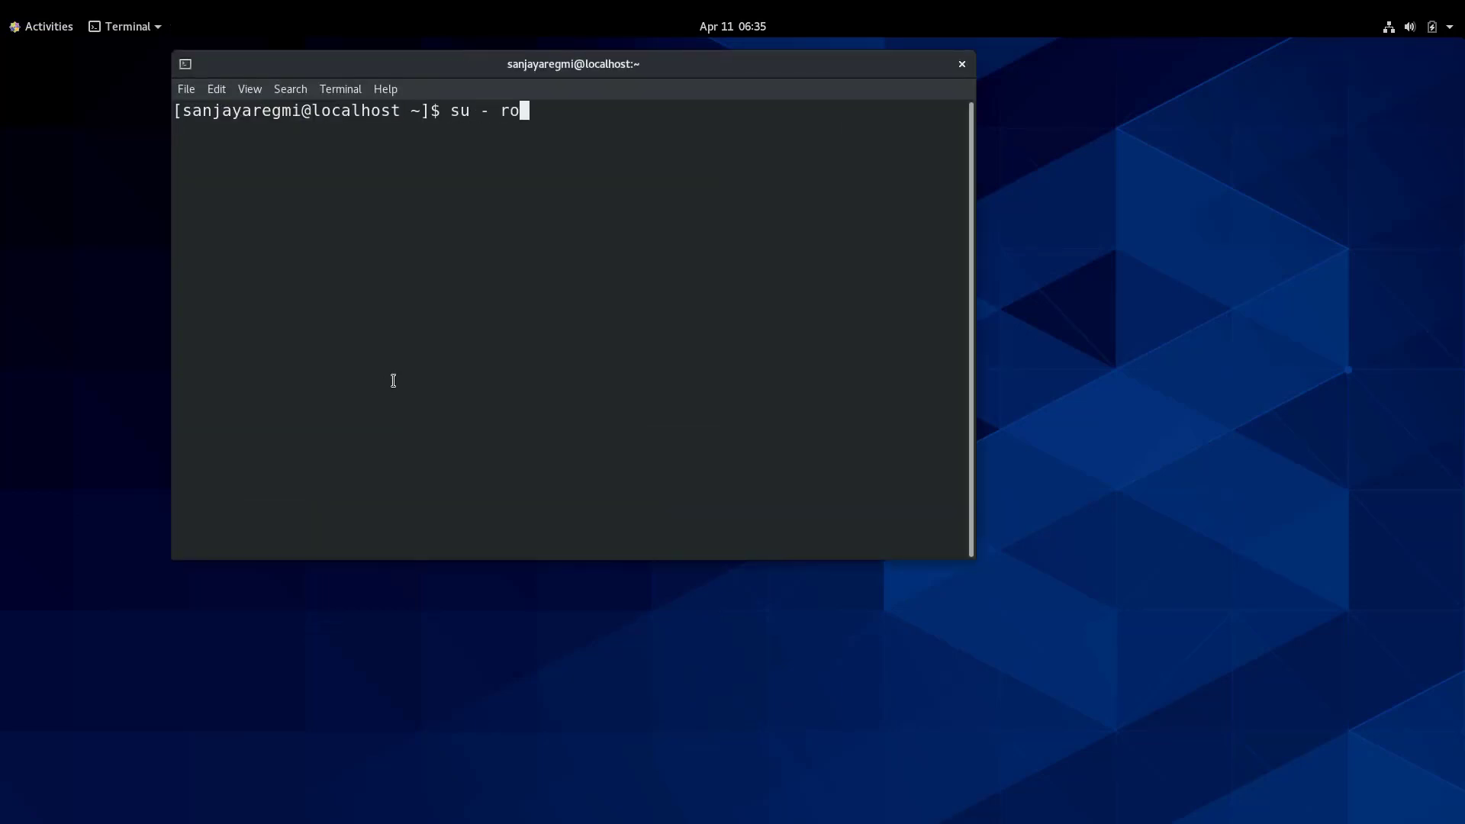
pyautogui.press('Return')
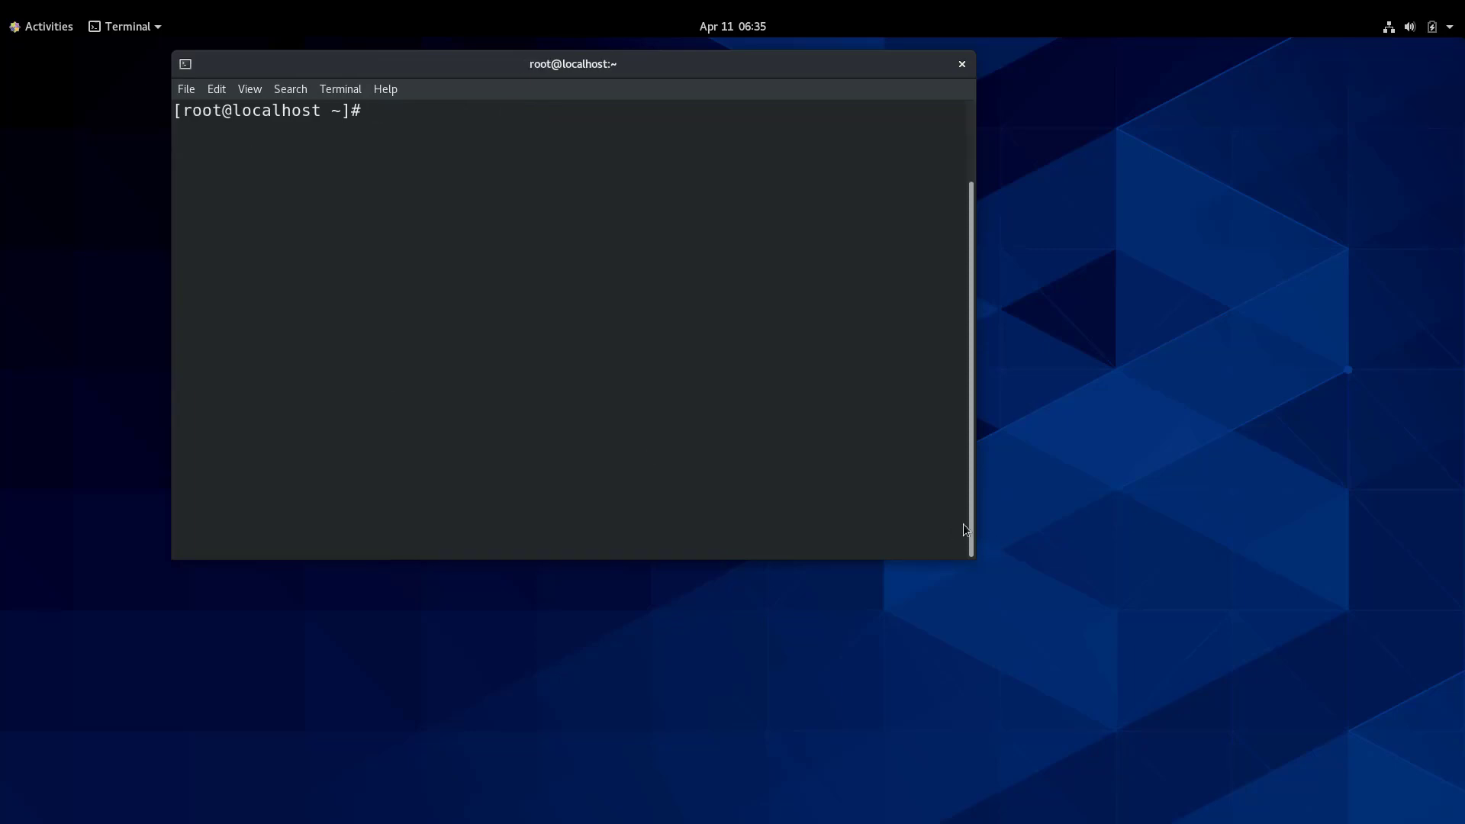
pyautogui.write('ls')
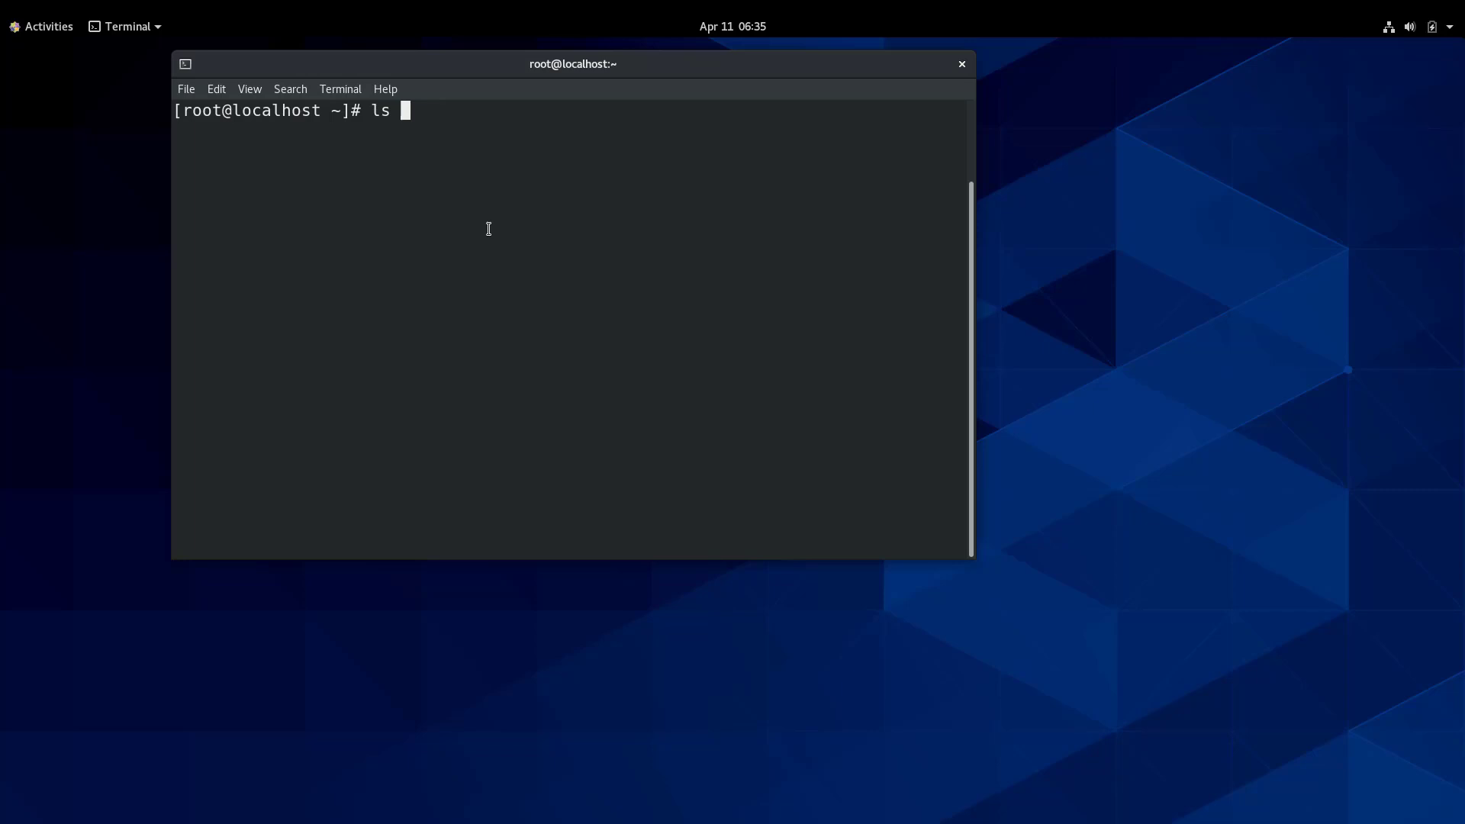